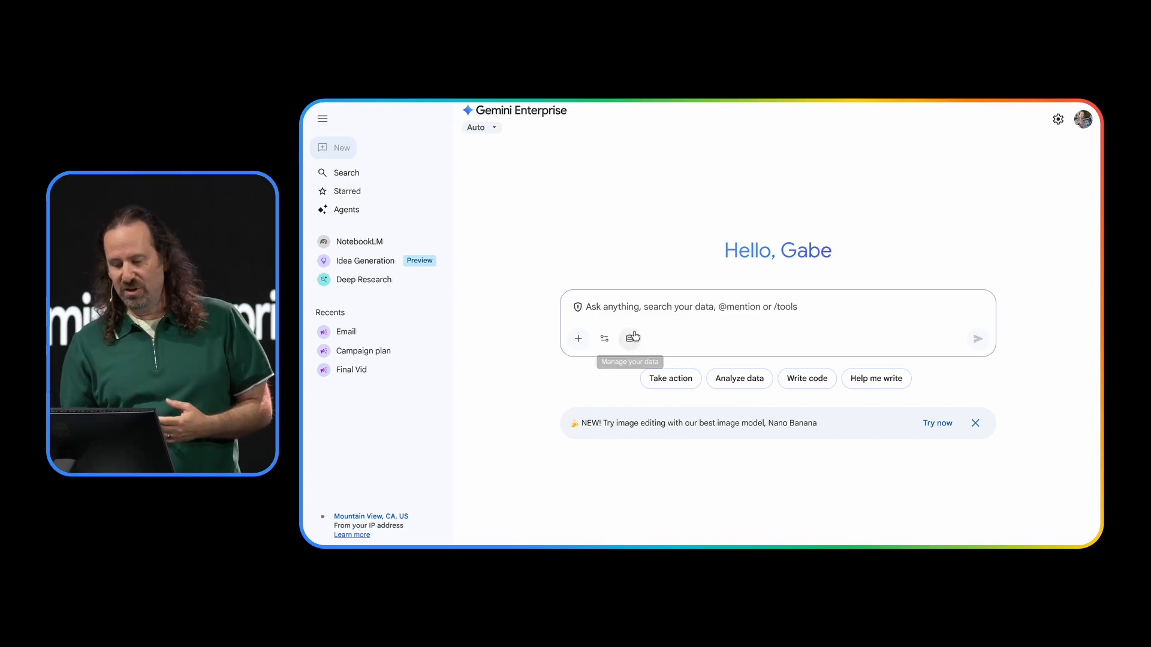
- Review the enabled data connectors, then show the Agent gallery from the sidebar
click(632, 338)
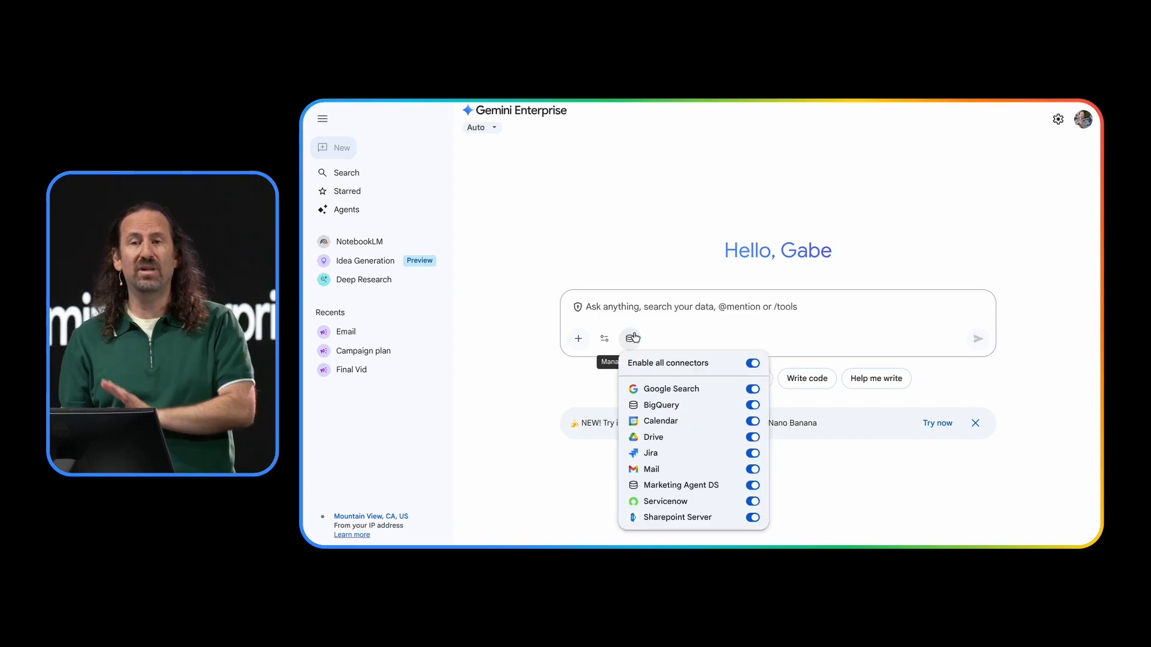
click(629, 338)
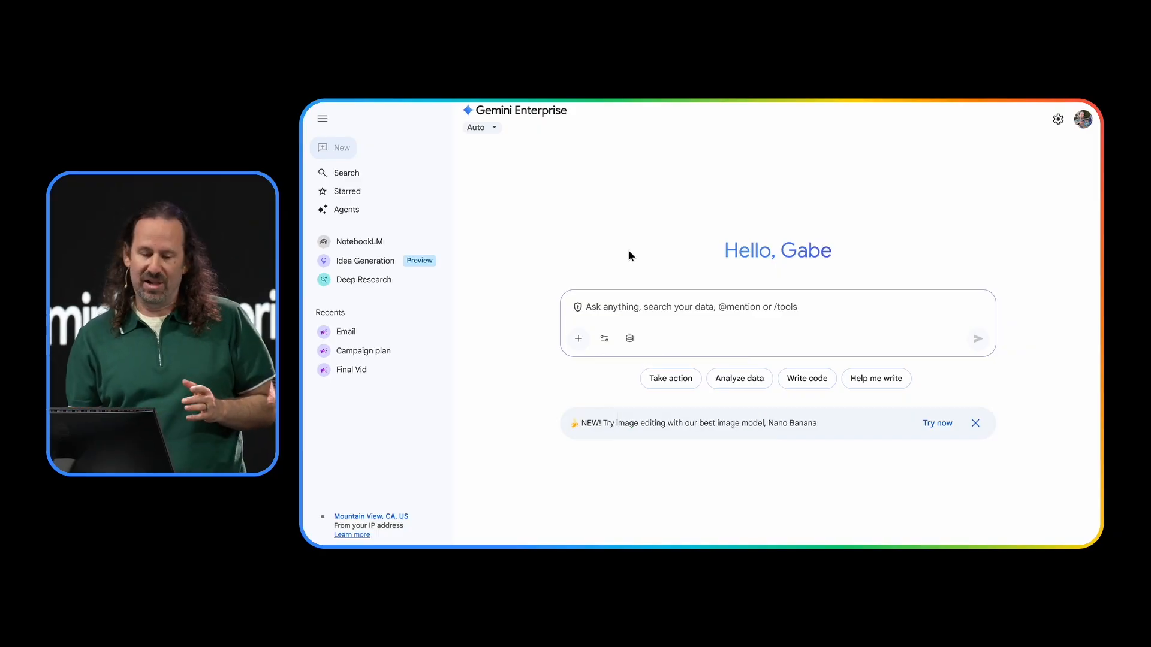
click(346, 208)
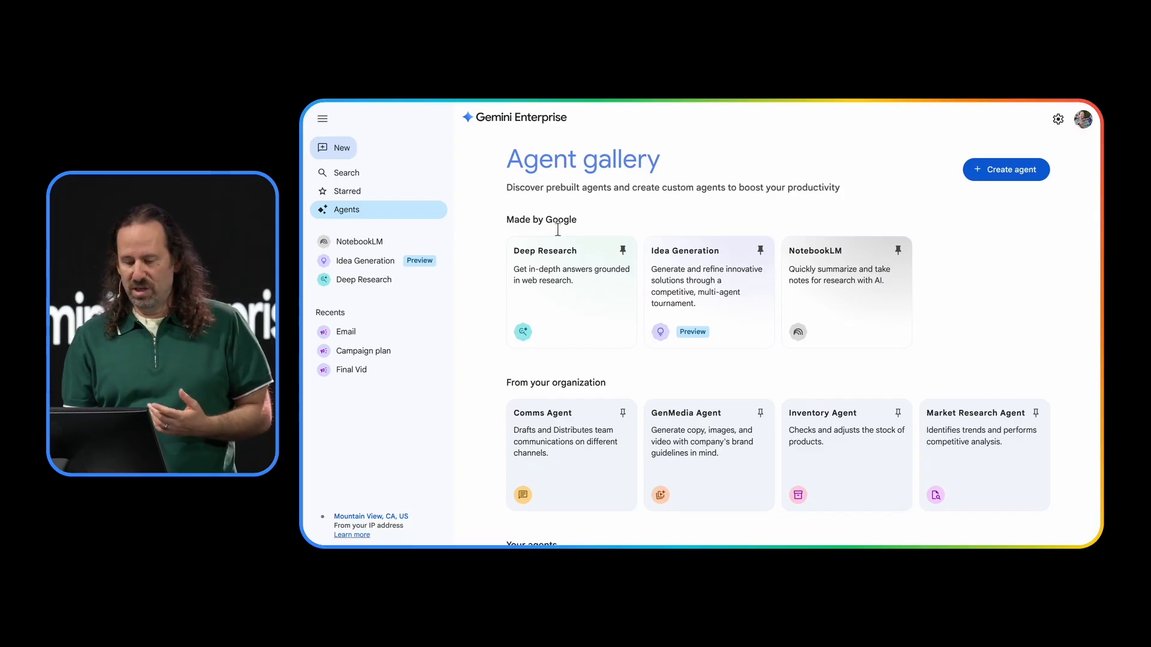
- Scroll to Your agents and launch the Campaigns Agent card
scroll(down, 3)
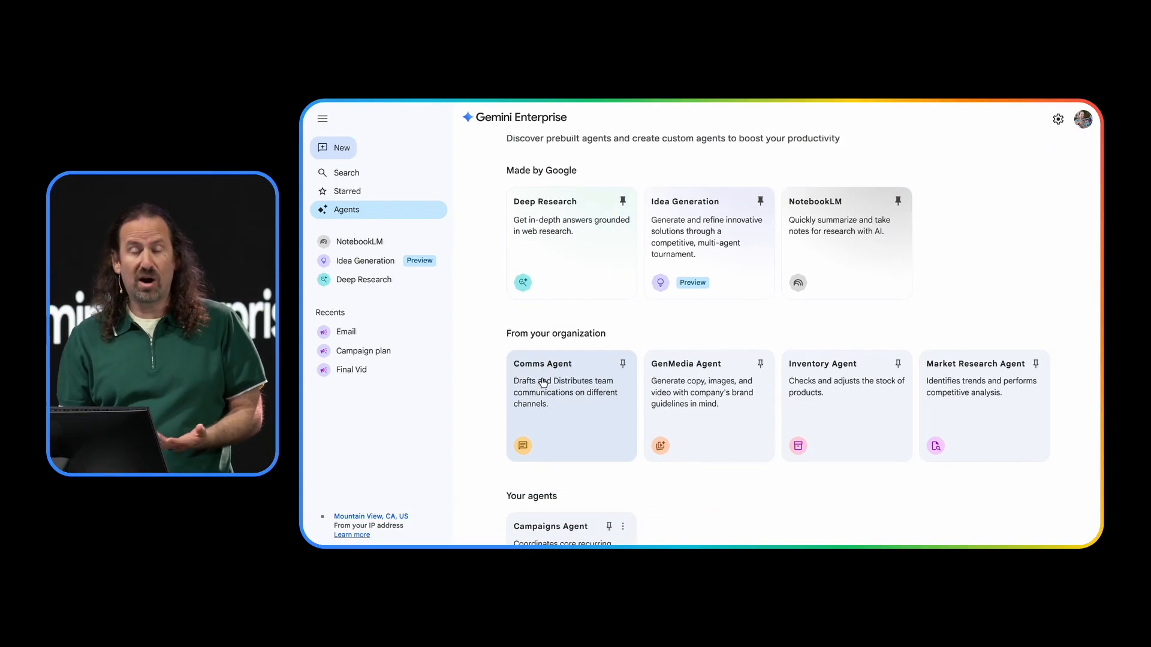
scroll(down, 3)
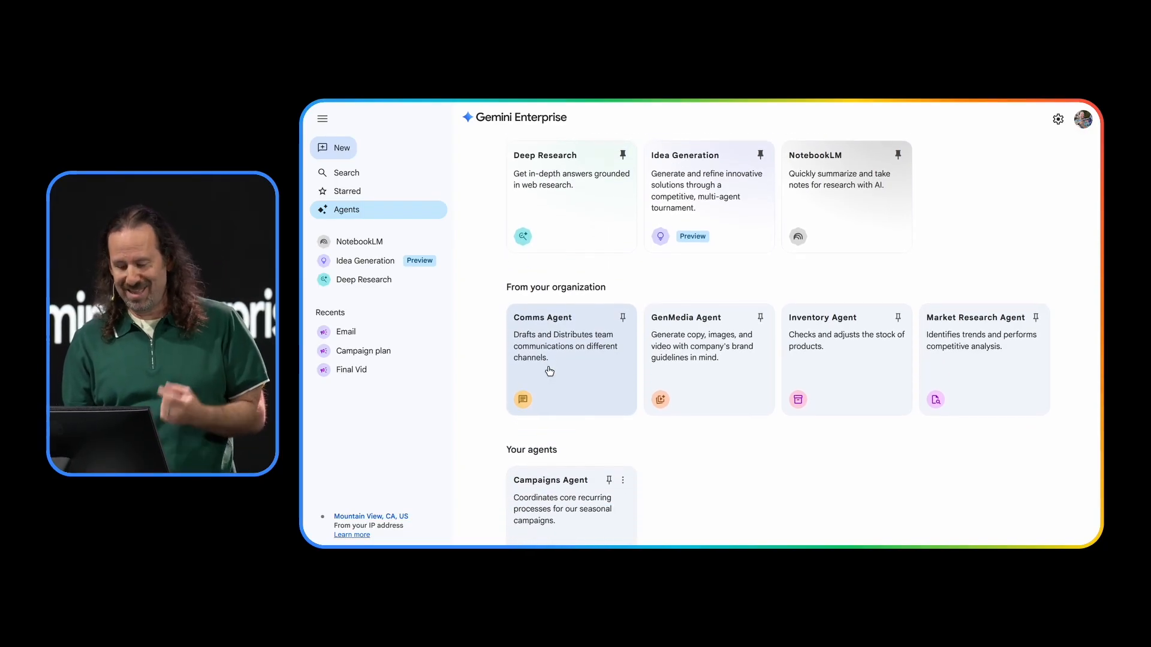
scroll(down, 3)
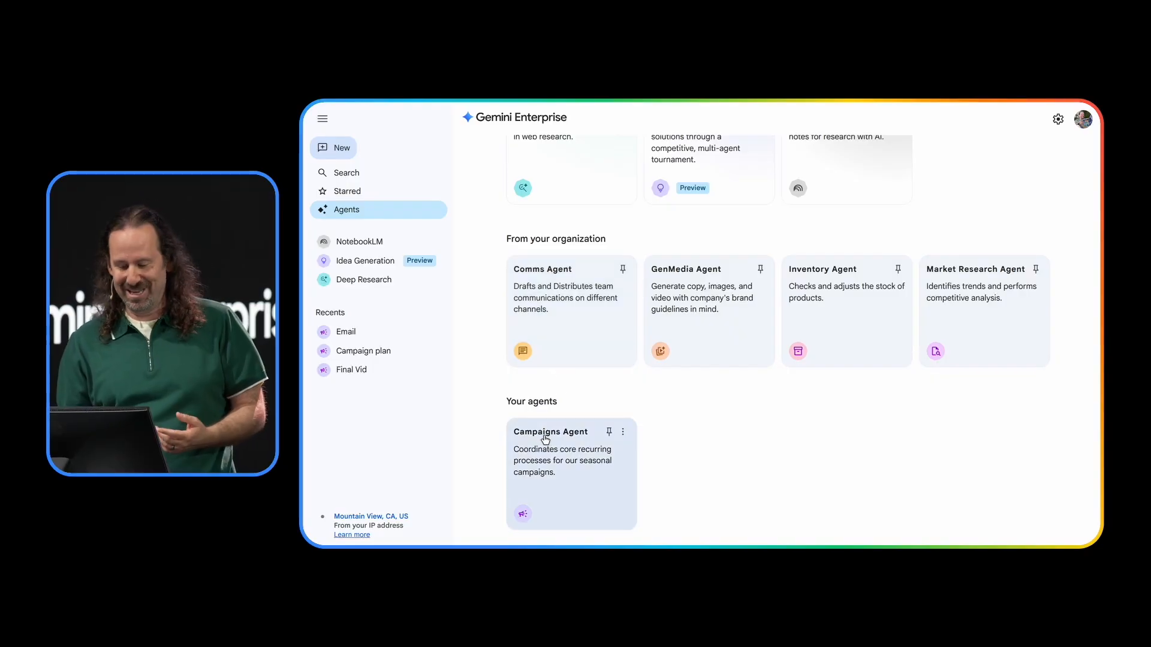
click(550, 432)
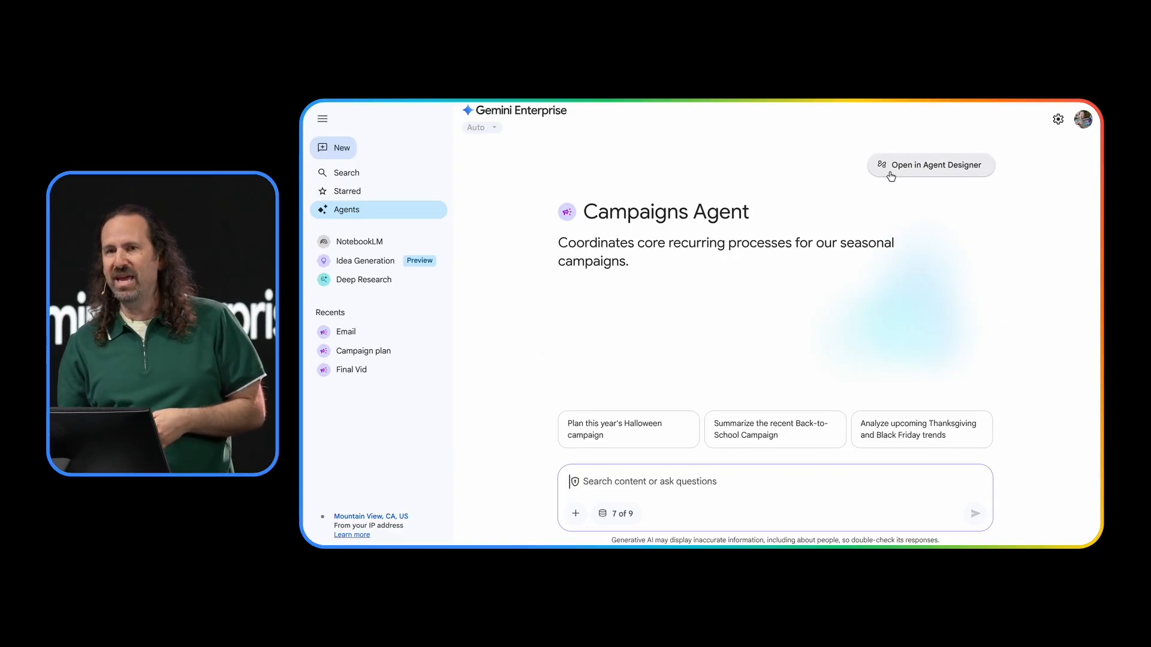
click(931, 165)
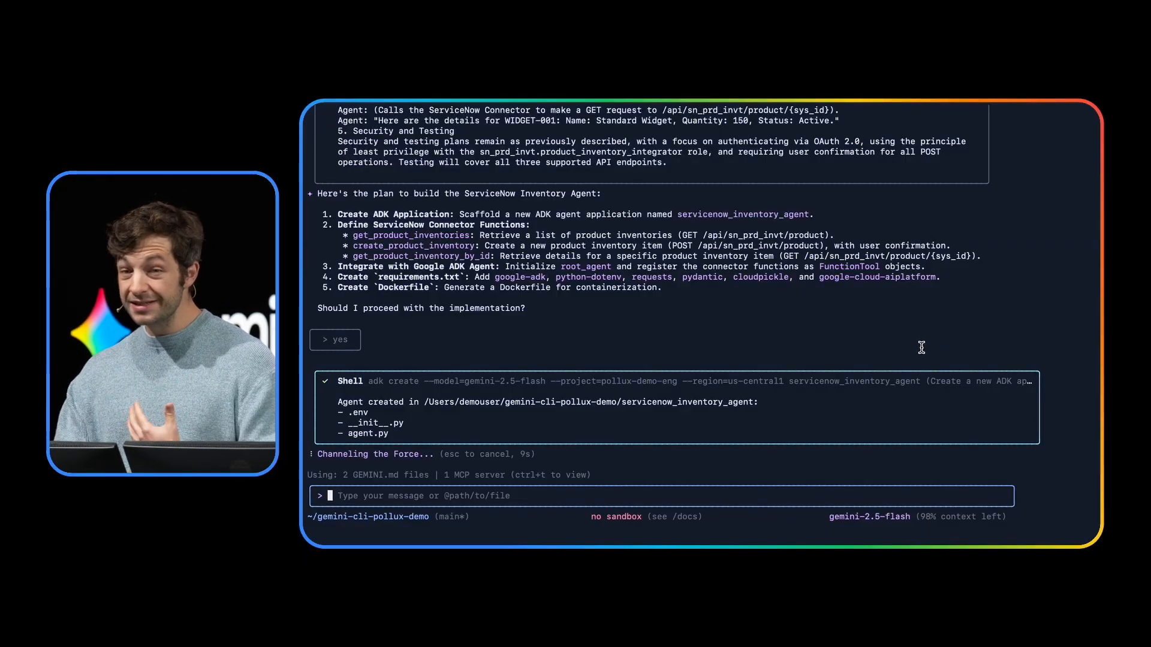
- Approve the plan so the servicenow_inventory_agent app is scaffolded and agent.py rewritten
click(335, 339)
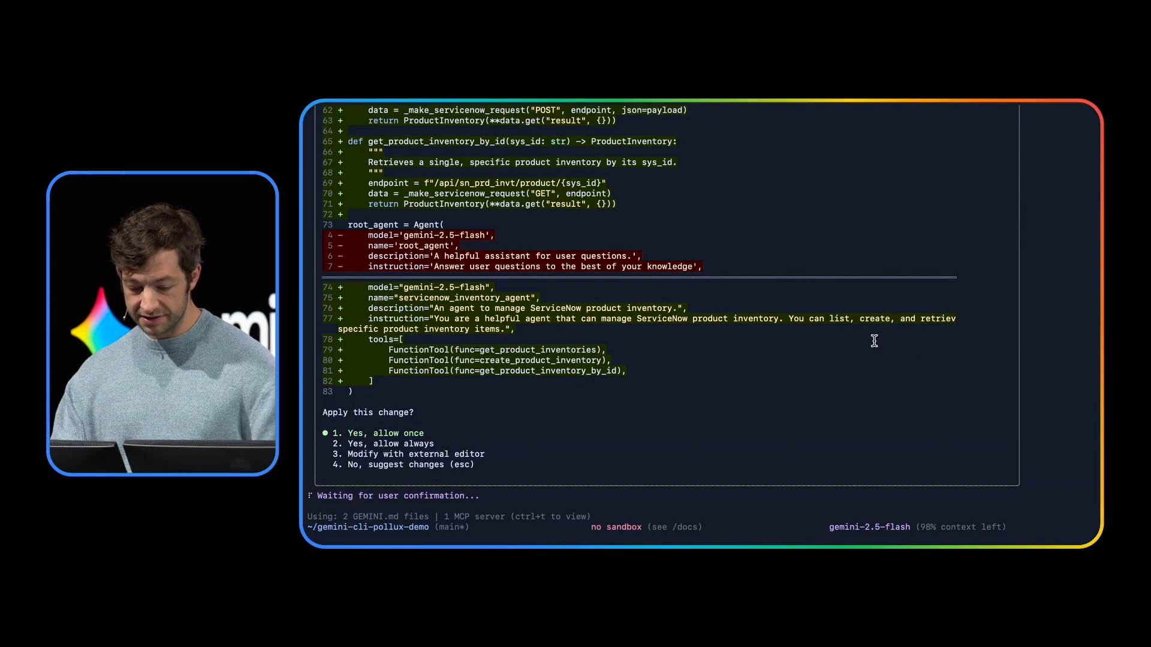
mouse_move(745, 345)
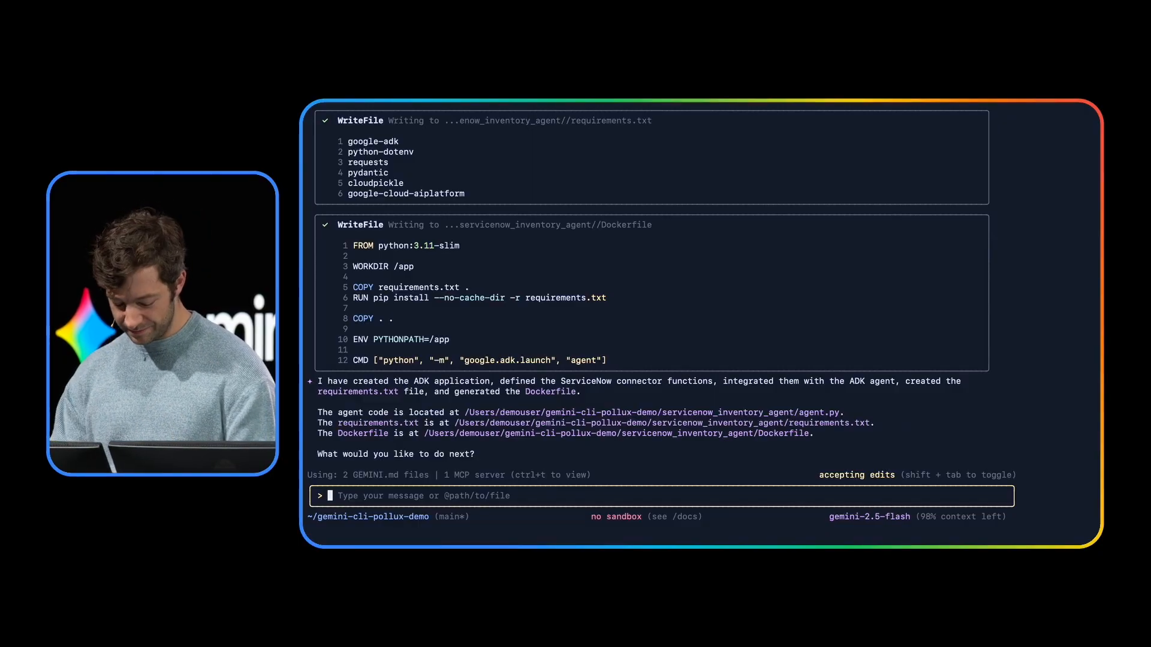
- Ask Gemini CLI to deploy the finished inventory agent with 'deploy'
text(deploy)
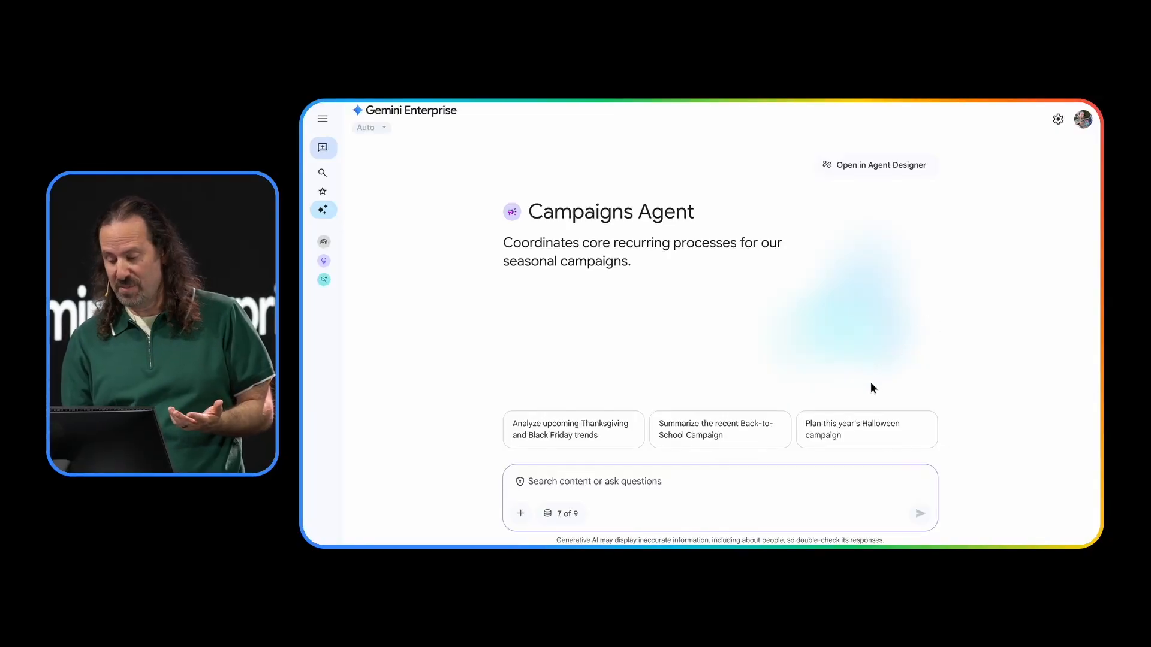
- Send the 'Plan this year's Halloween campaign' suggestion to the Campaigns Agent
click(866, 429)
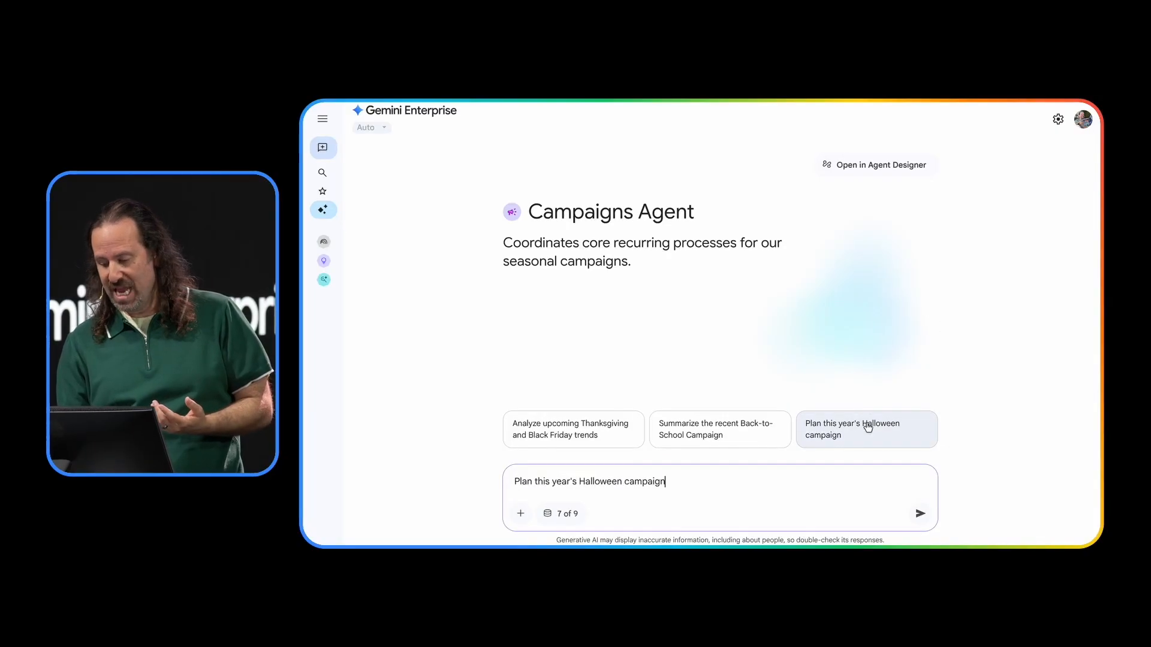
click(920, 515)
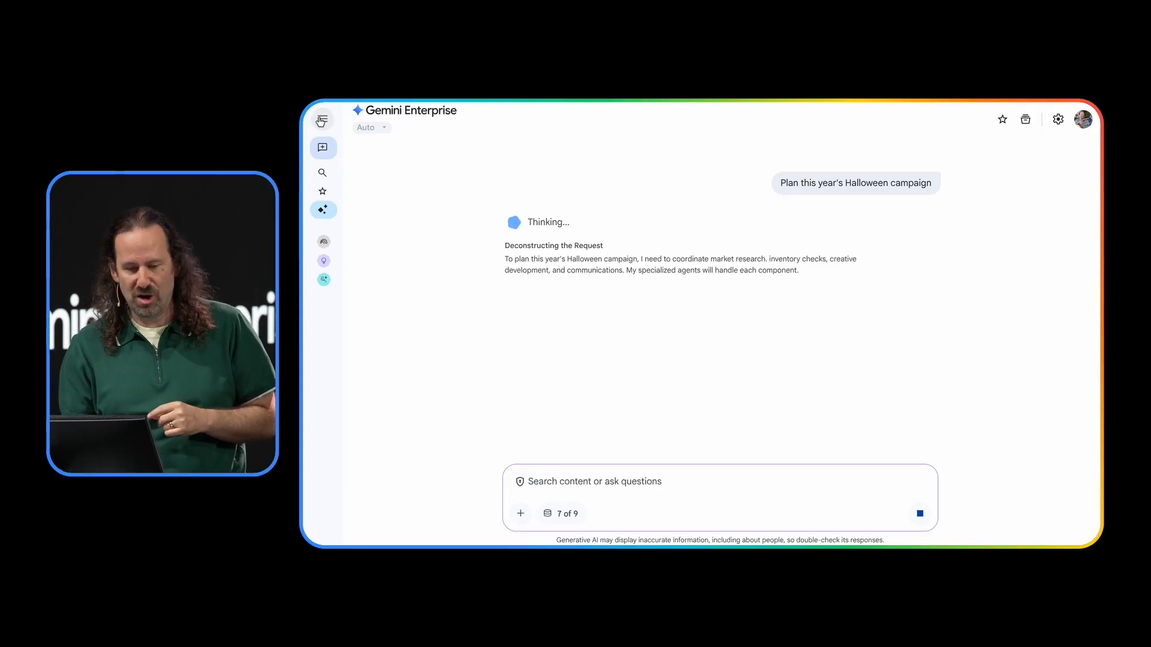
click(321, 118)
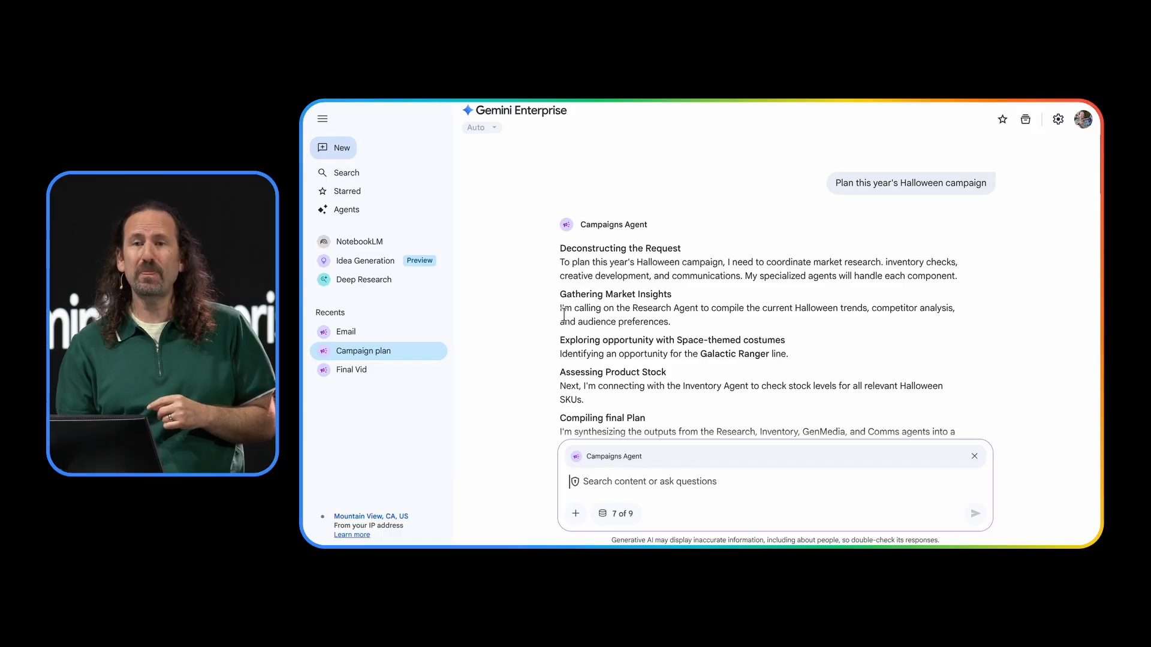
mouse_move(679, 304)
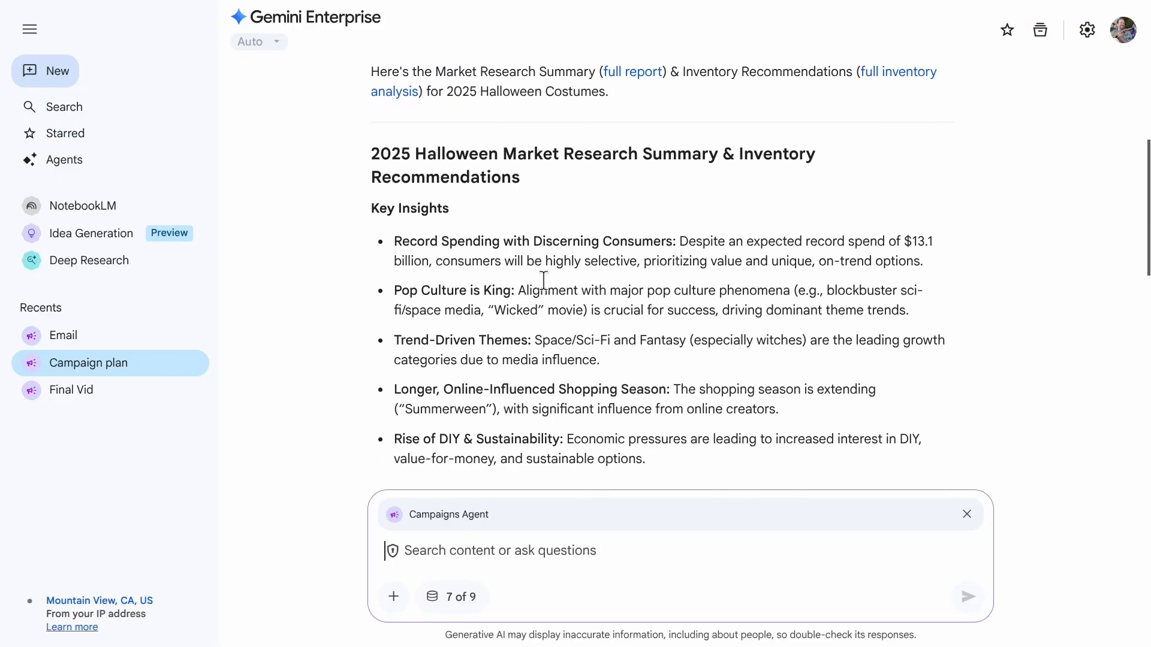
scroll(down, 3)
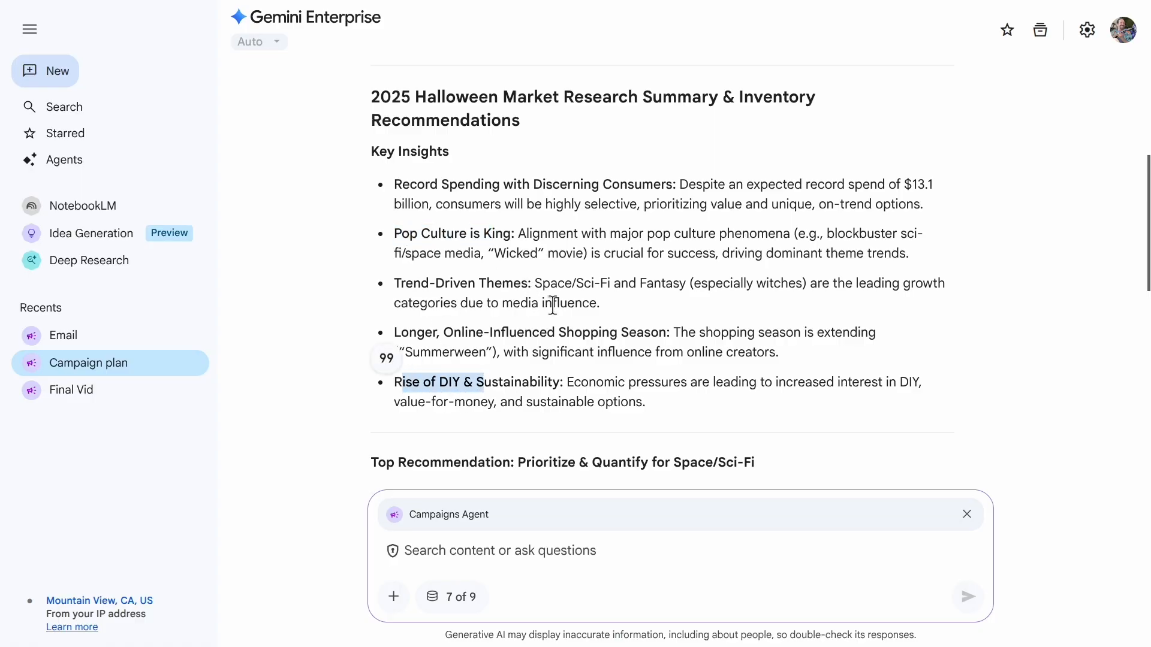
drag(535, 283, 599, 304)
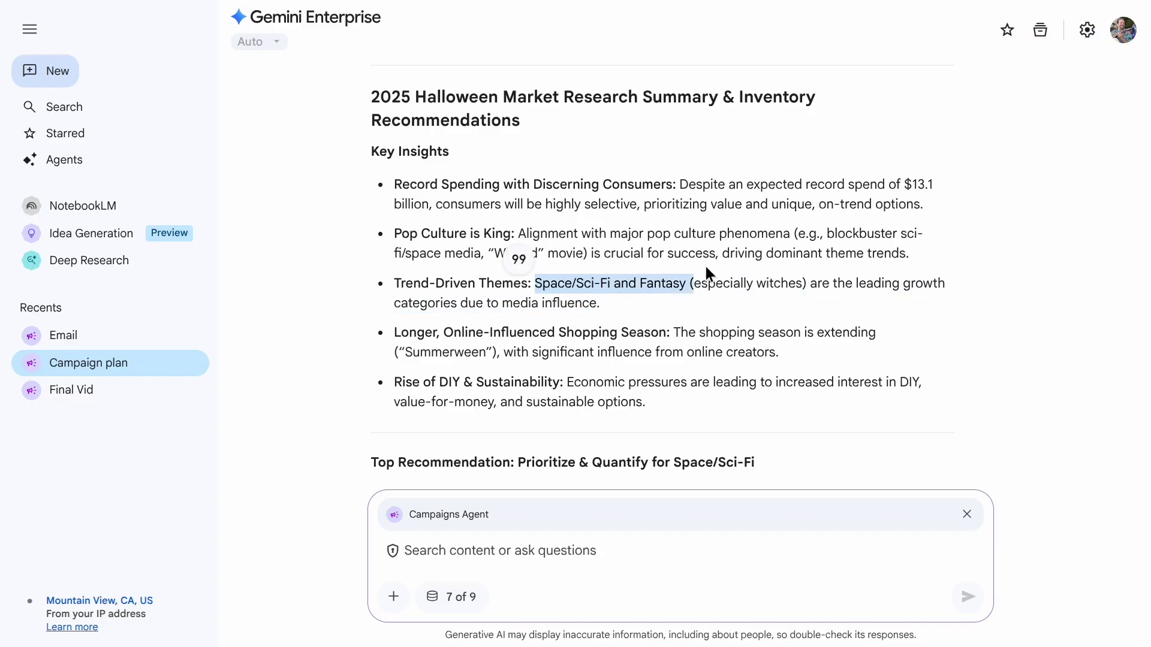
scroll(down, 3)
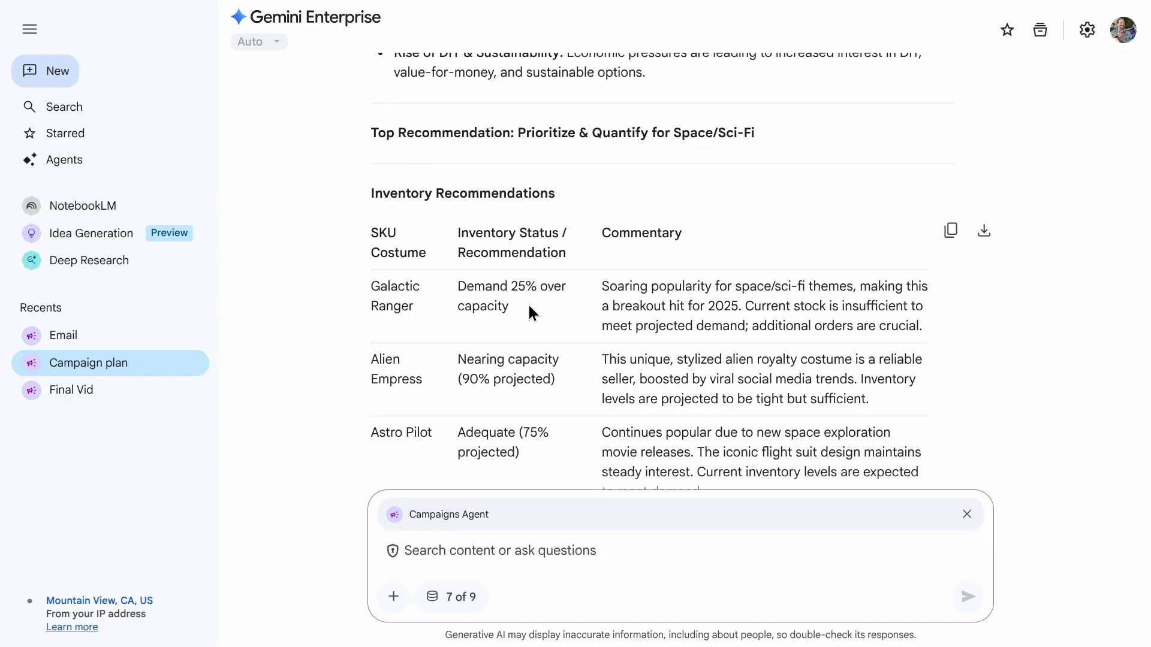
double_click(484, 287)
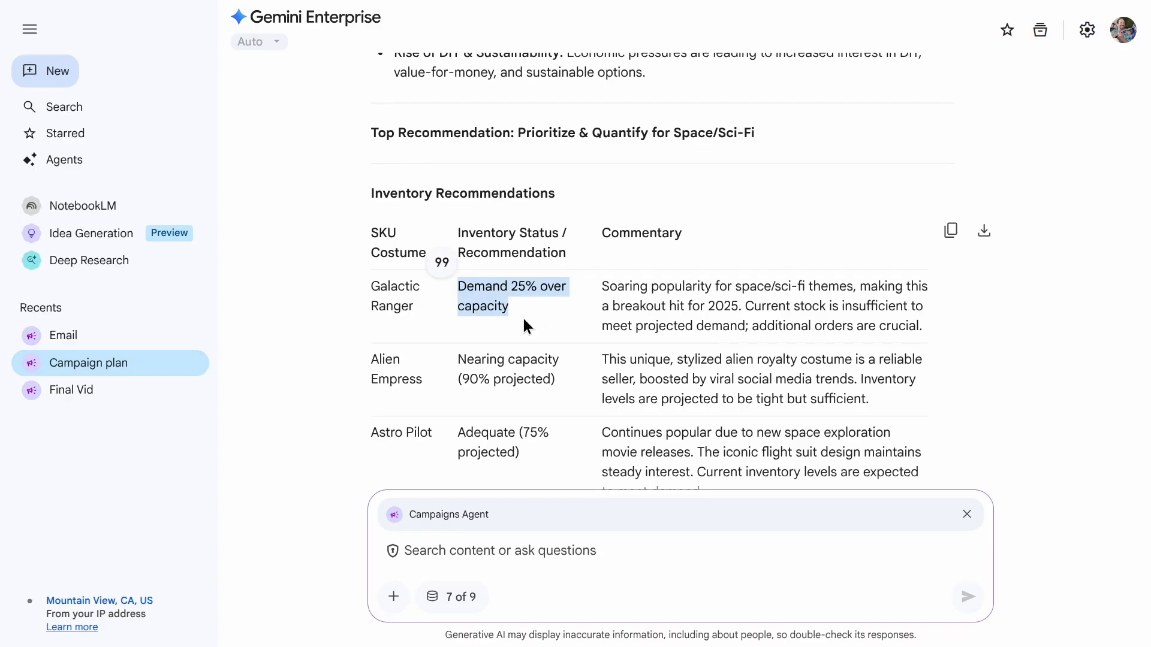
mouse_move(518, 296)
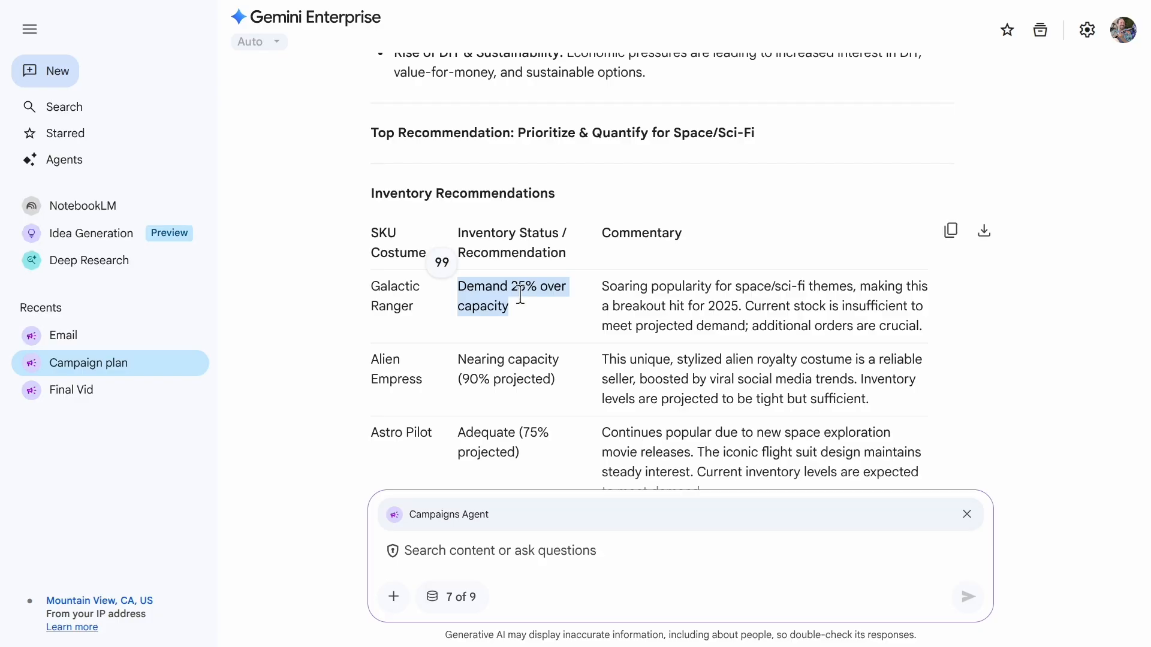
scroll(down, 3)
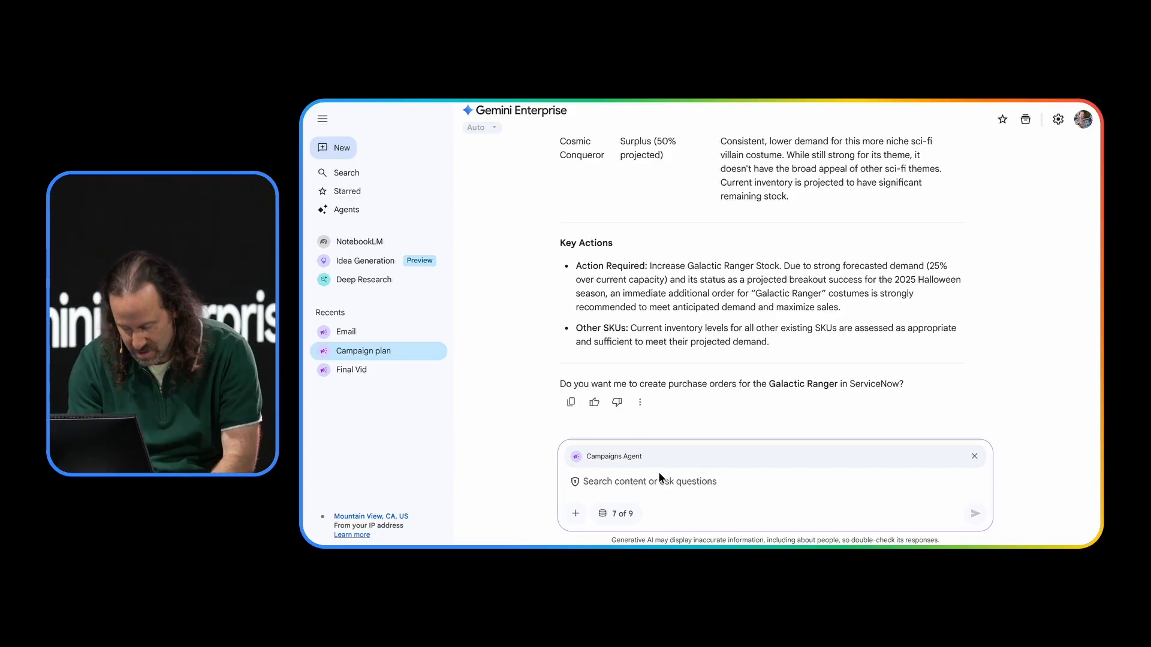
- Reply 'yes' so the agent drafts Galactic Ranger purchase orders, and begin typing the approval
text(yes)
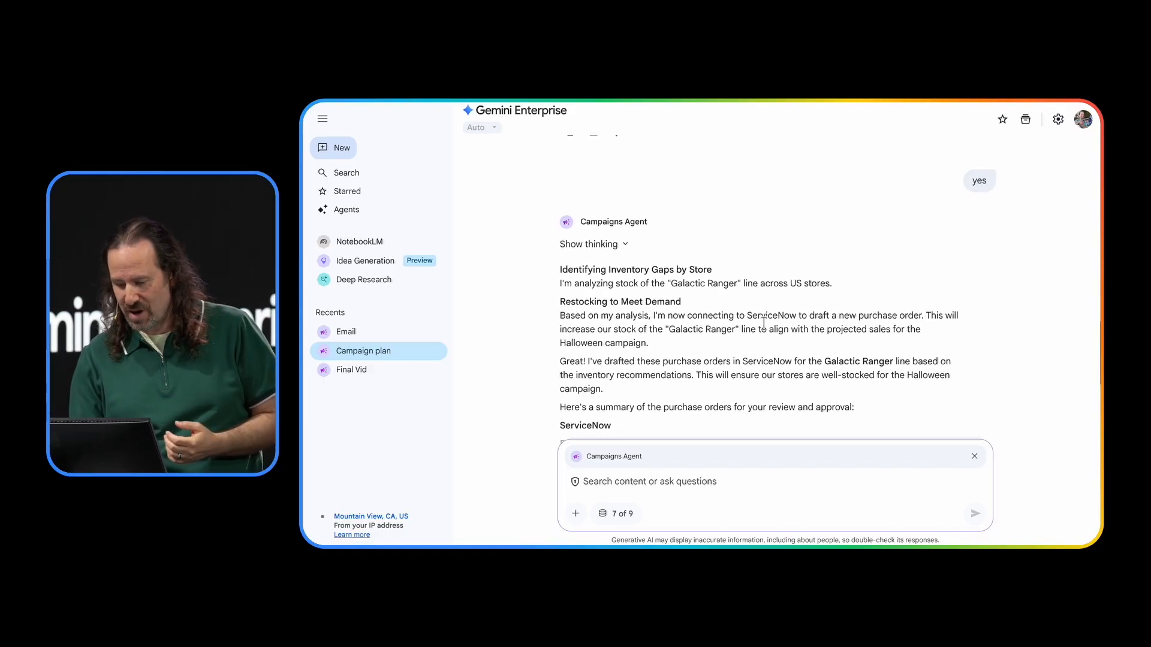
scroll(down, 3)
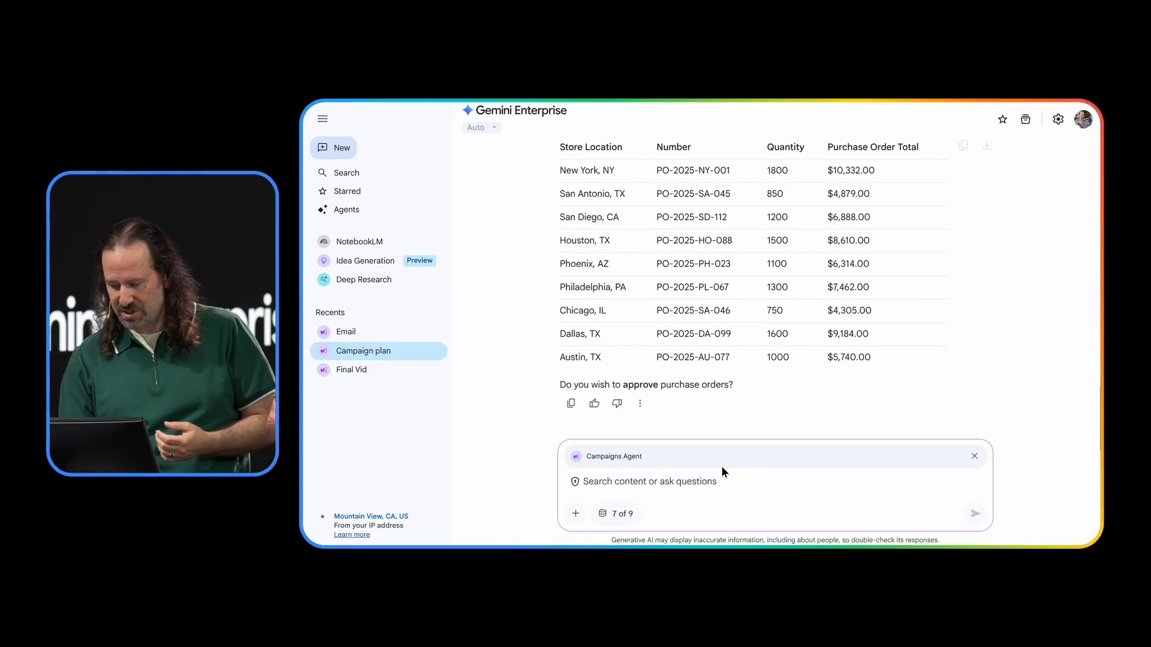
text(a)
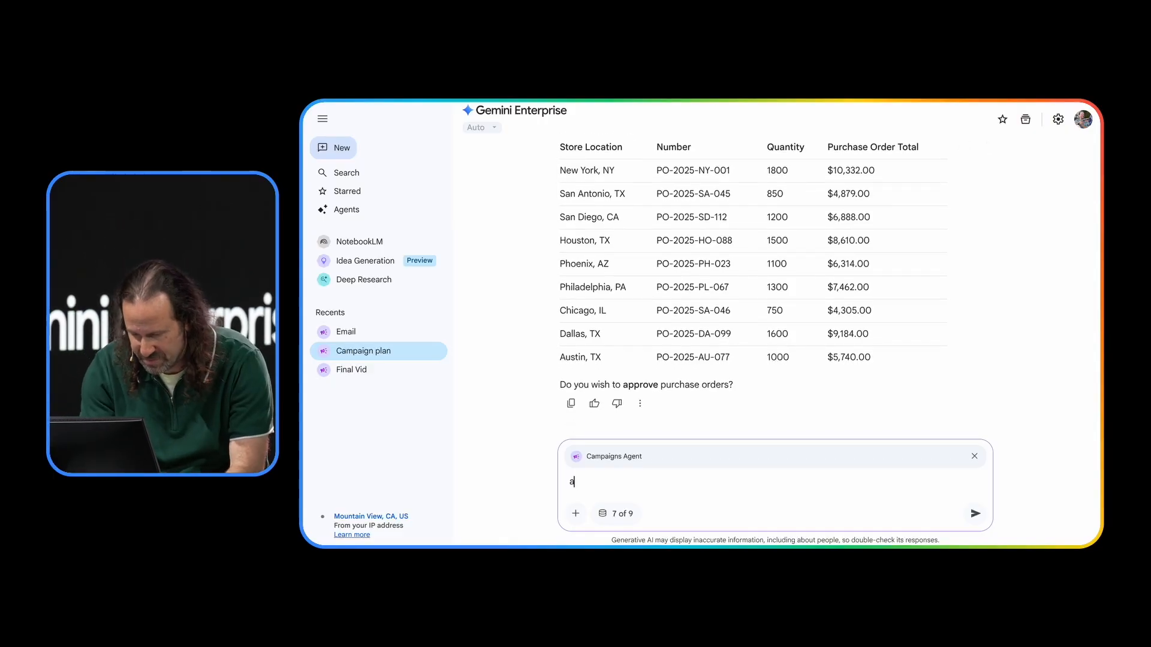
- Submit 'approve' so the Galactic Ranger purchase orders are processed in ServiceNow
click(973, 514)
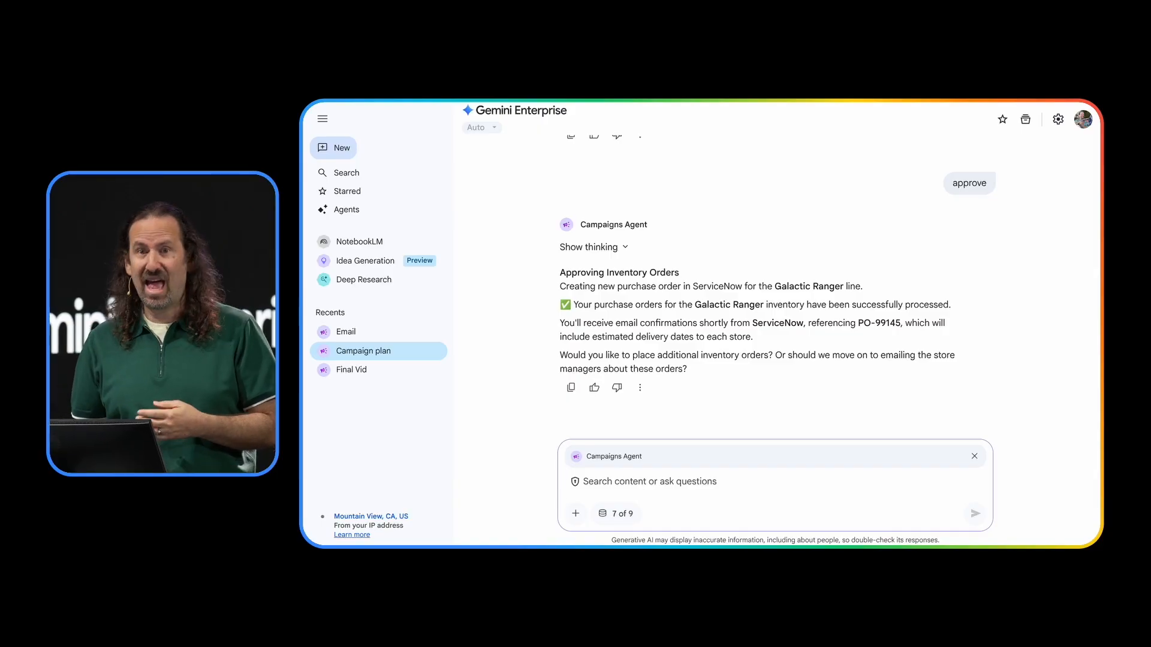
mouse_move(709, 457)
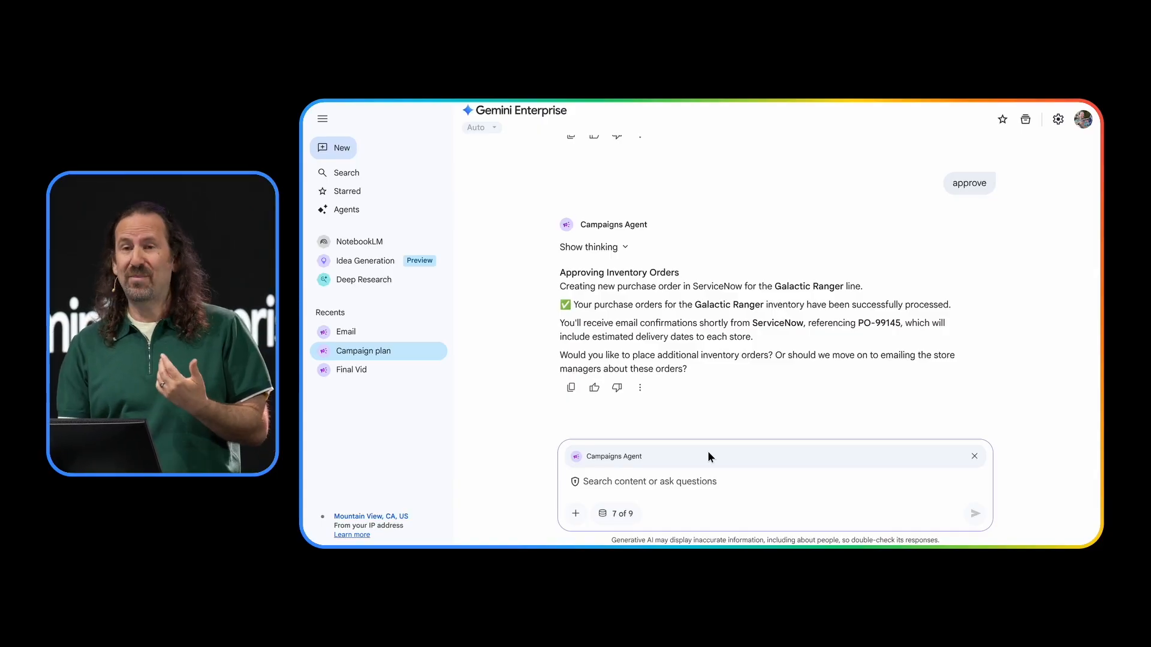
mouse_move(713, 448)
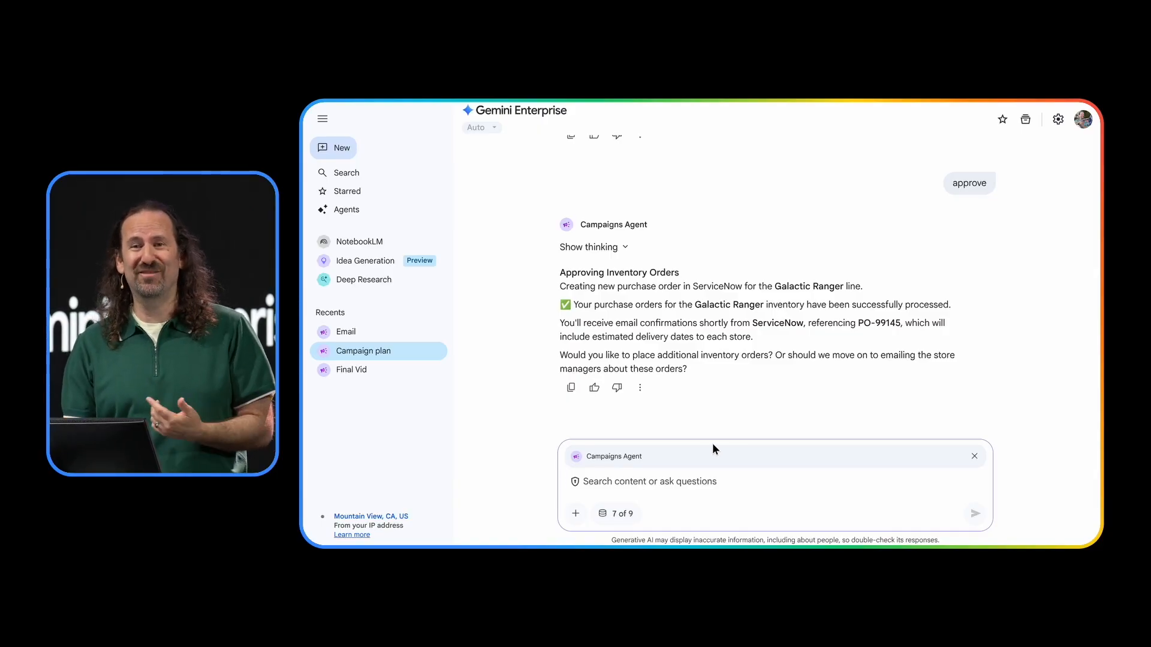
mouse_move(730, 514)
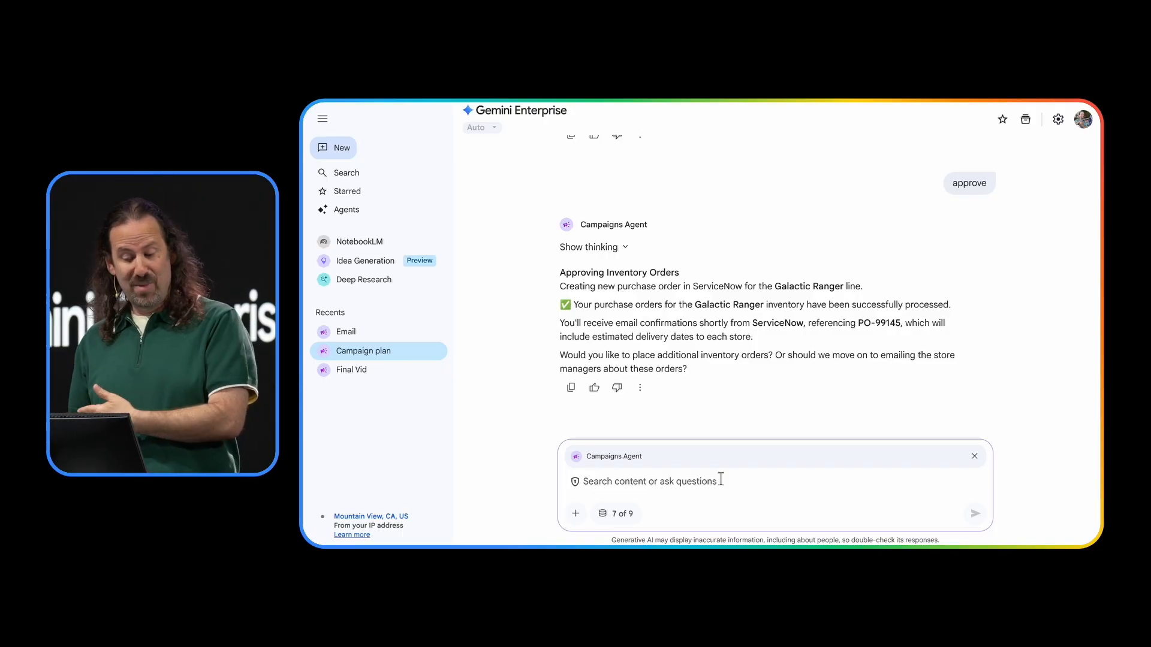
- Ask the agent with 'email' to draft the Halloween update for store managers
text(email)
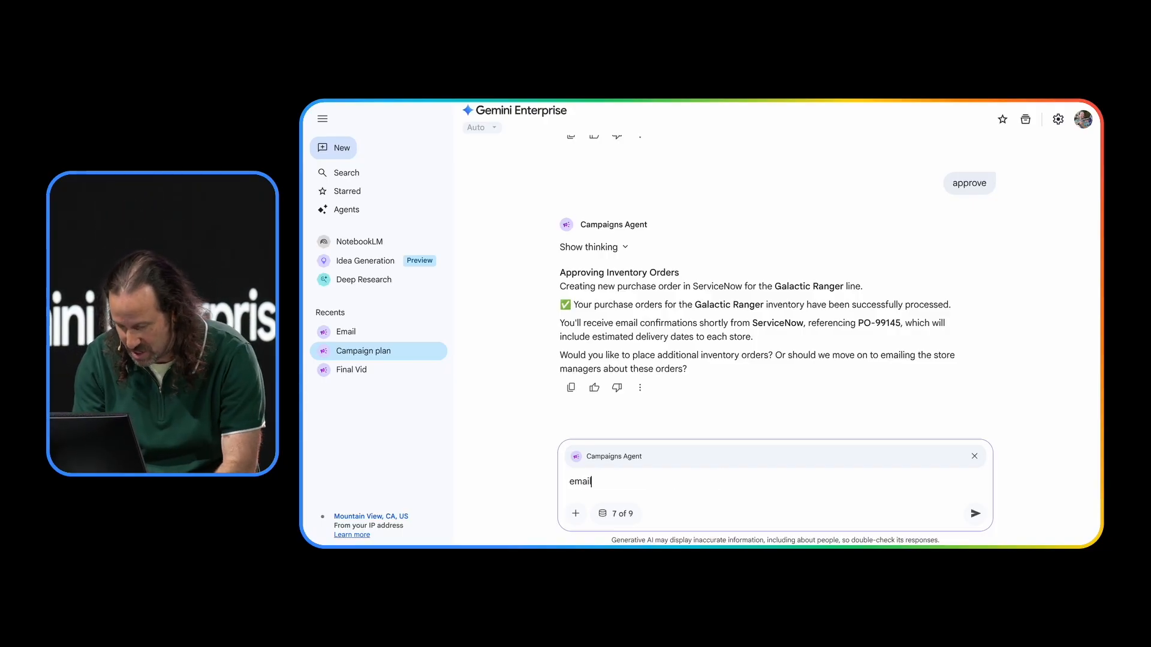
click(973, 513)
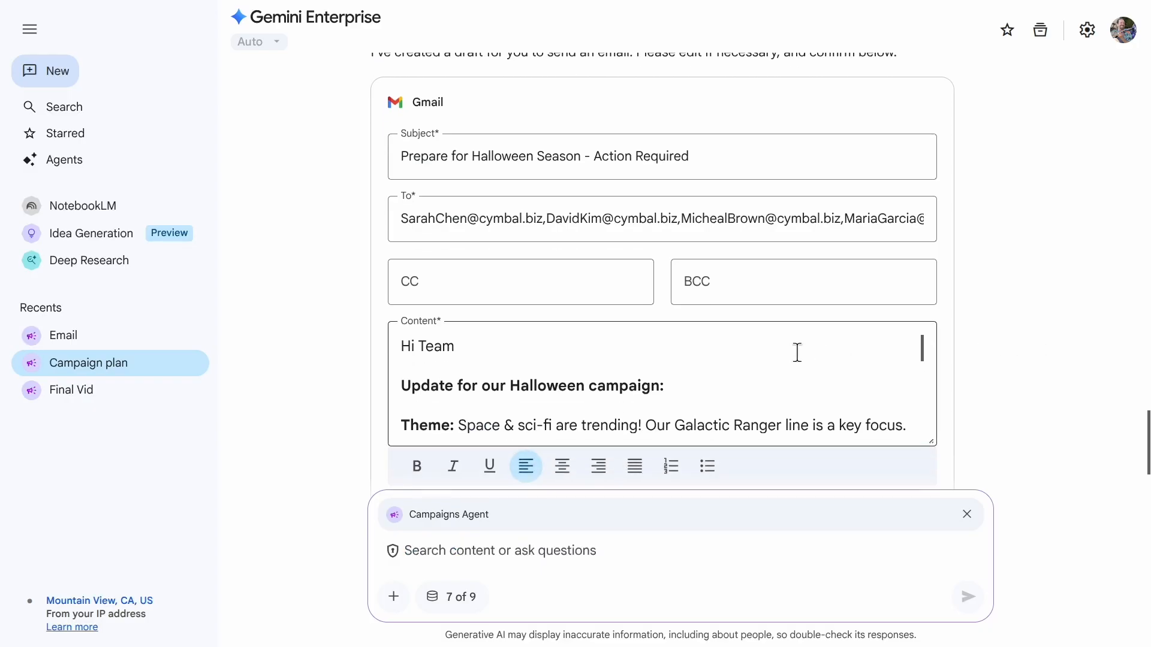
- Review the Gmail draft about Galactic Ranger shipments and send it to store managers
scroll(down, 3)
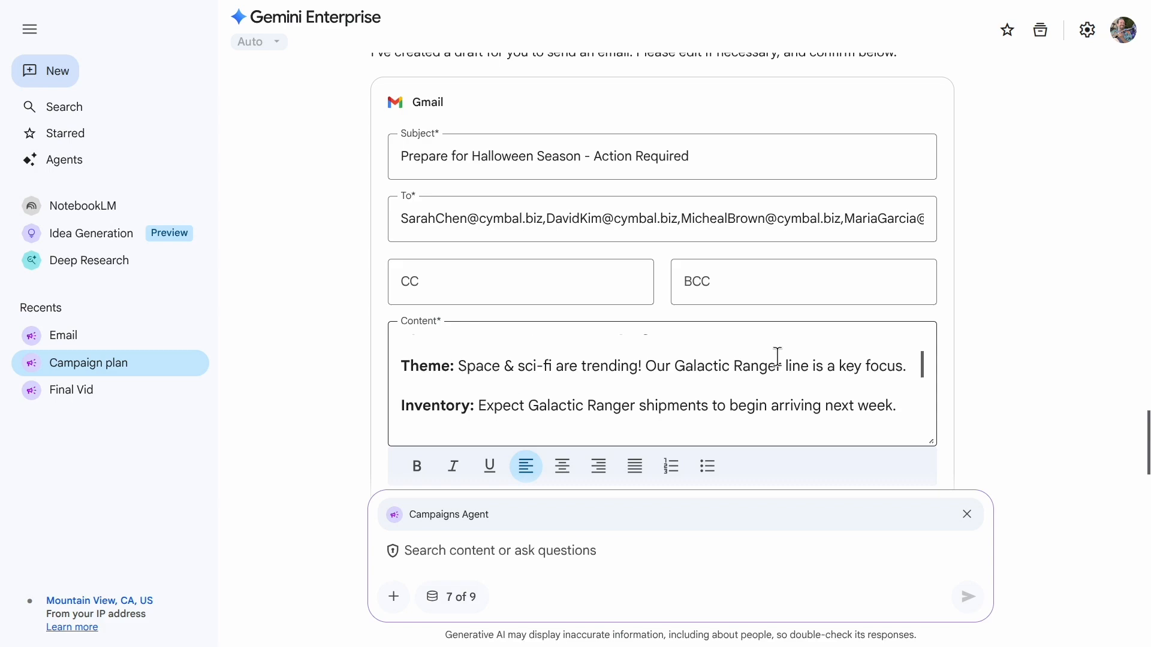
scroll(down, 3)
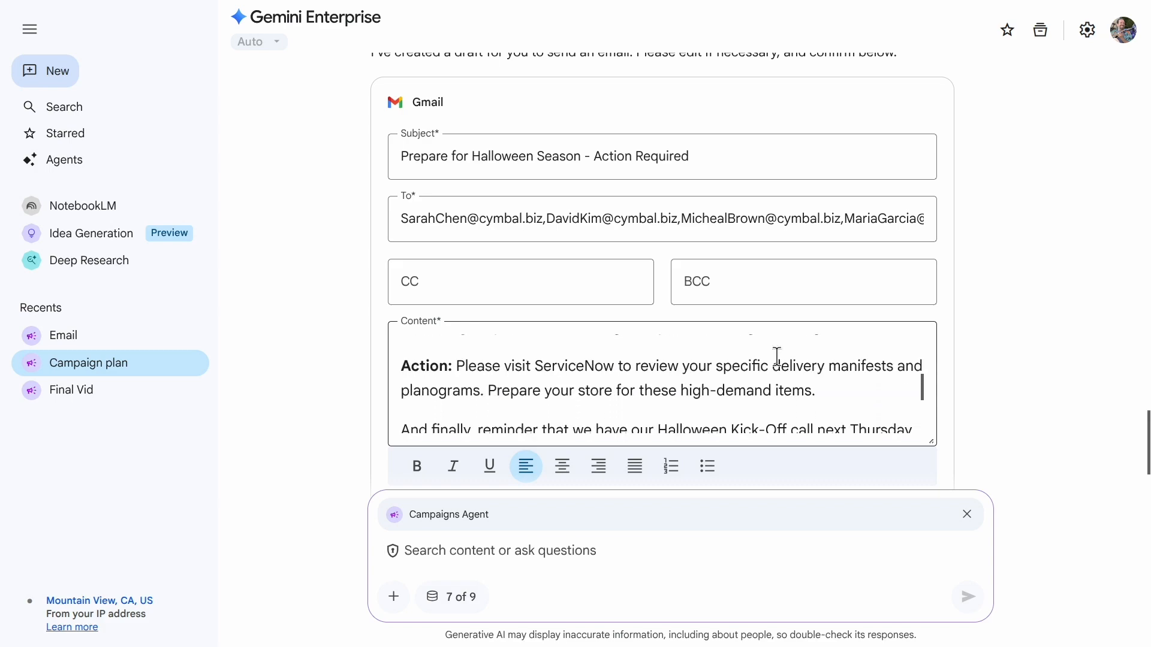
scroll(down, 3)
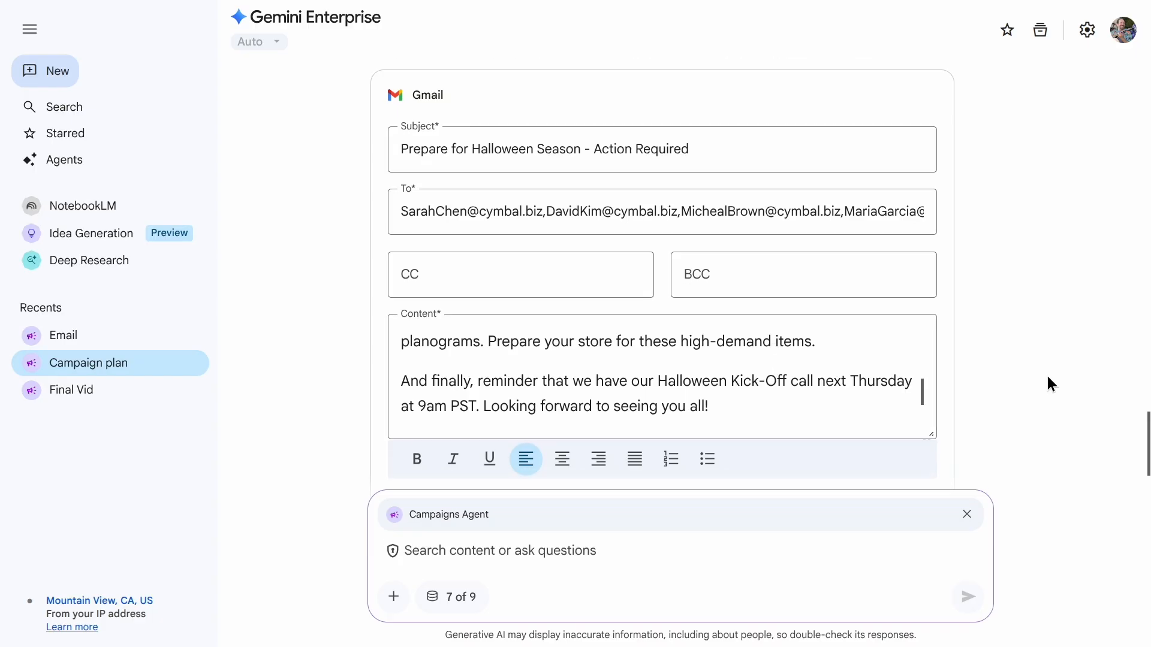
scroll(down, 3)
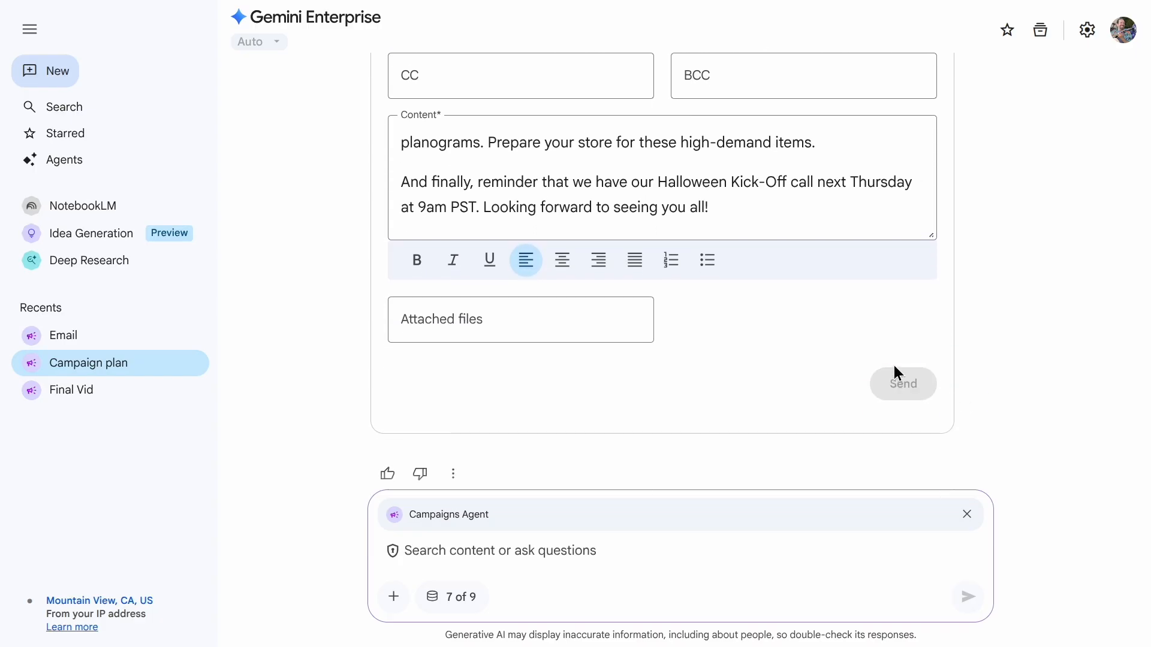
click(901, 384)
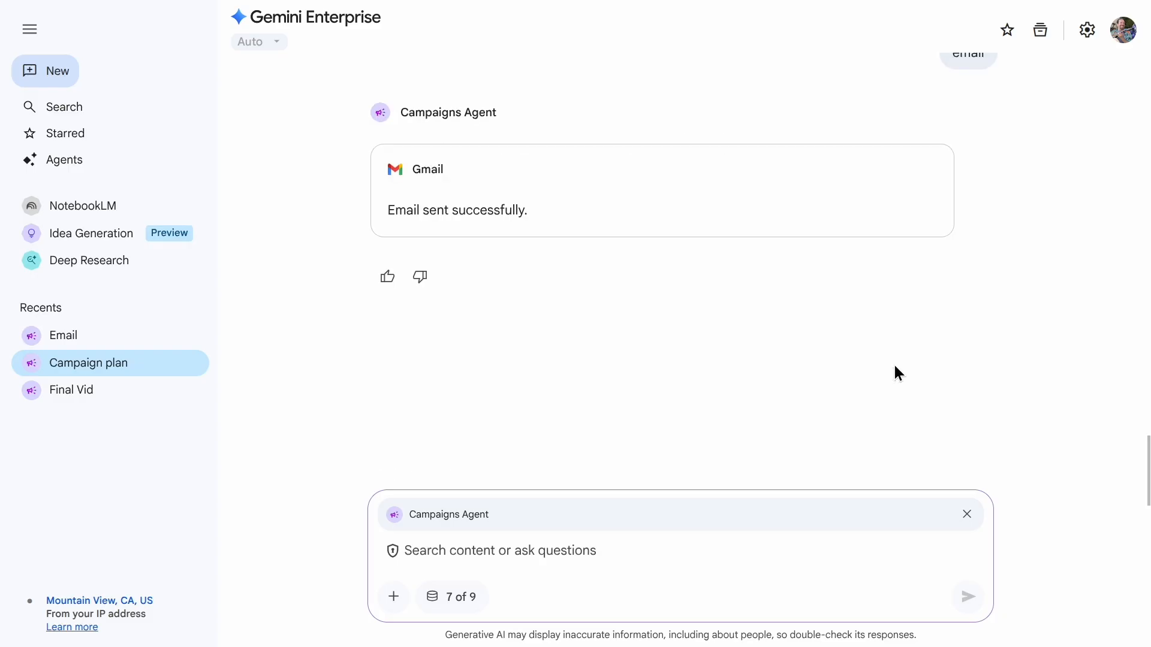
- Request three social media images for the campaign from the agent
text(create three images)
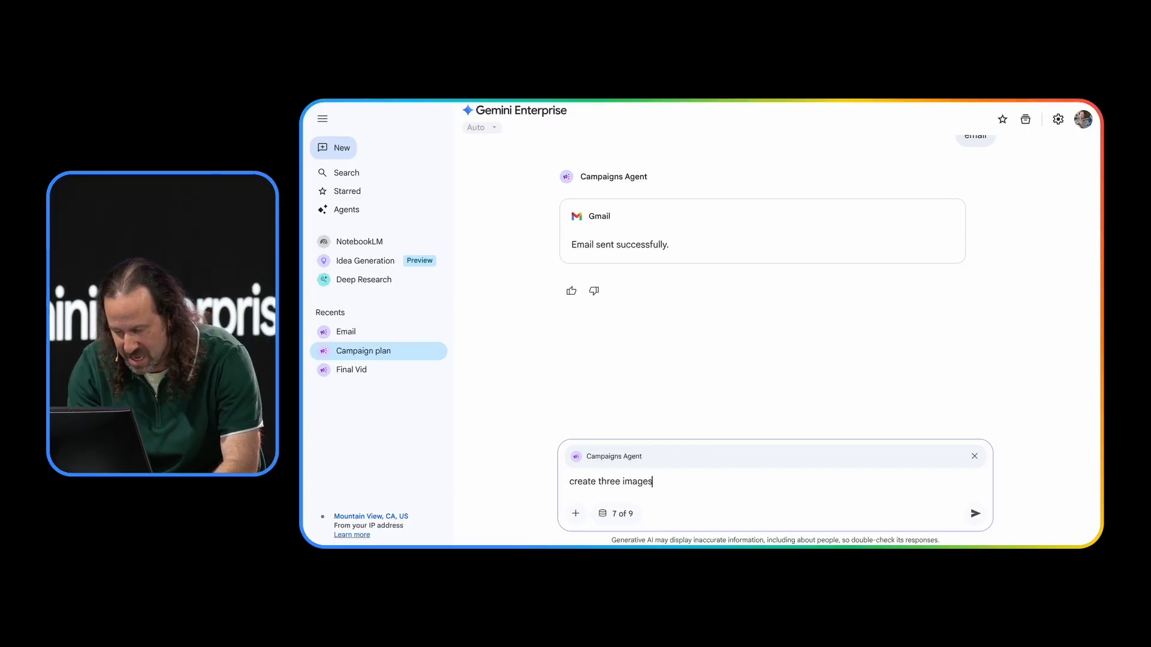
click(974, 513)
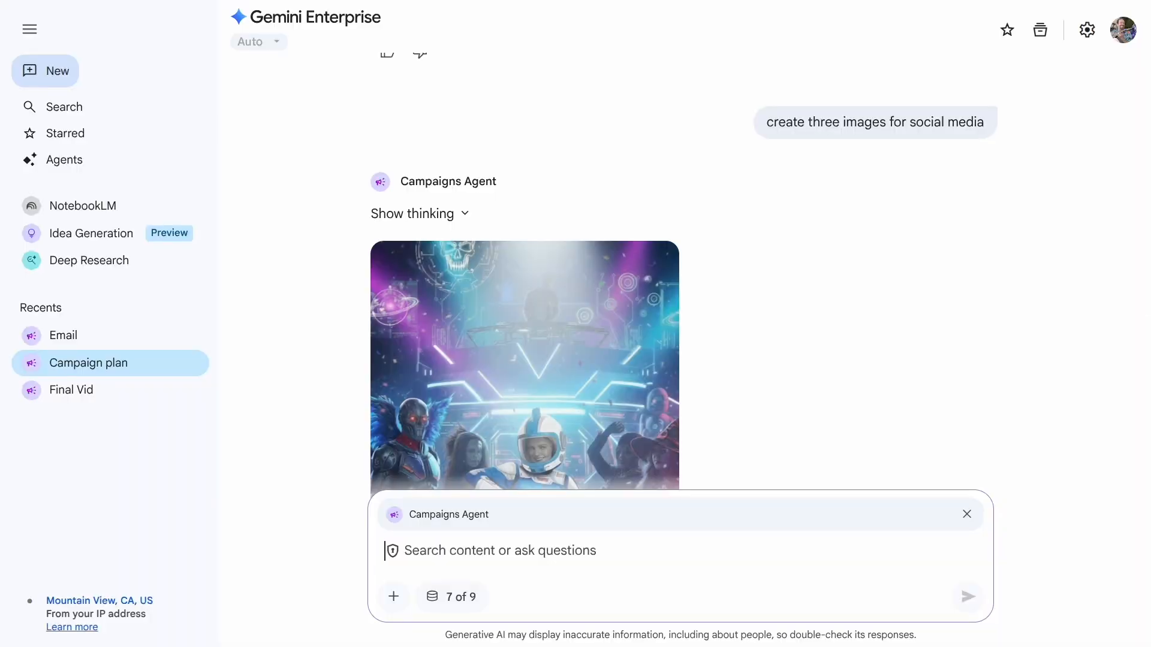
mouse_move(704, 478)
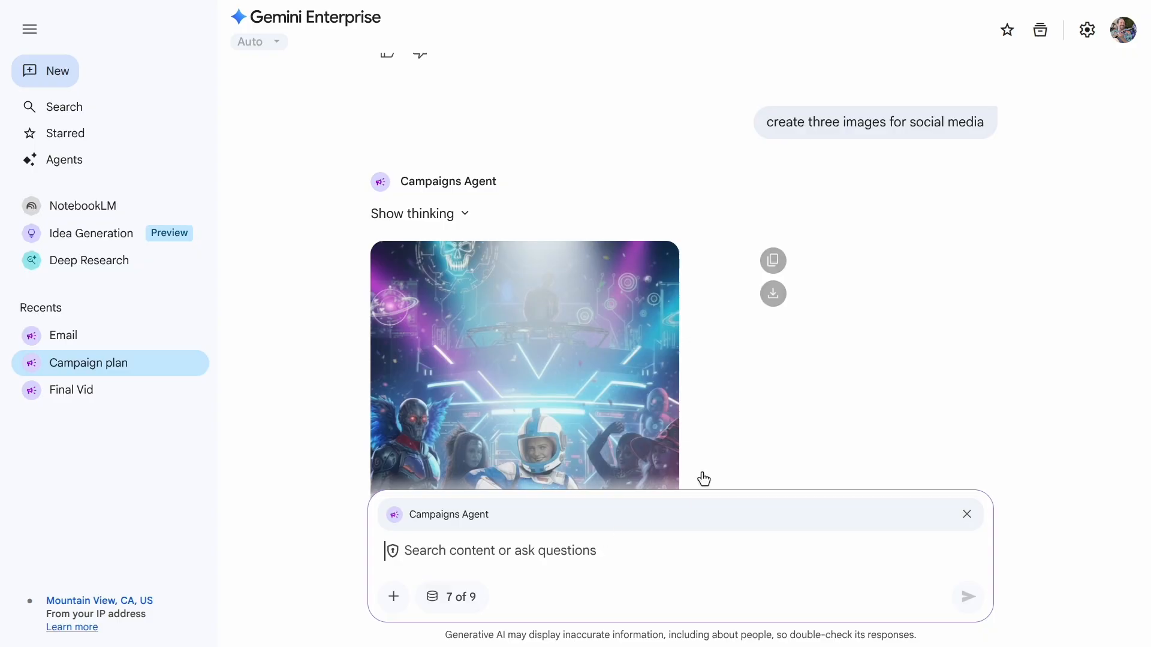
- Review the generated images and start typing 'animate the group dancing'
scroll(down, 3)
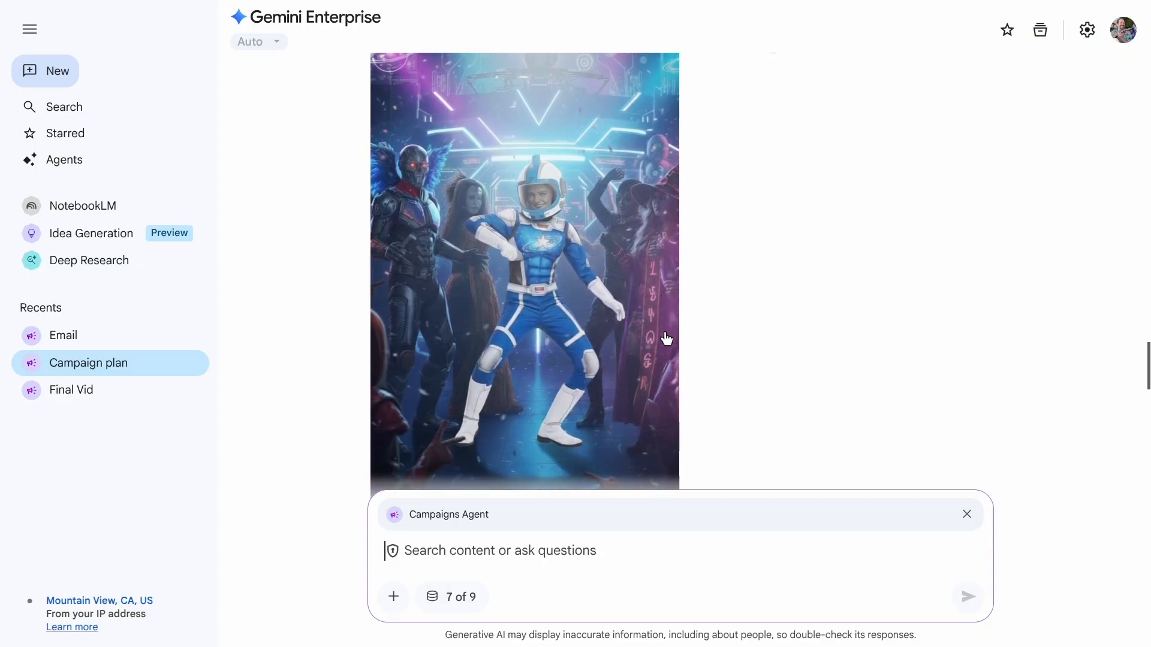
scroll(down, 3)
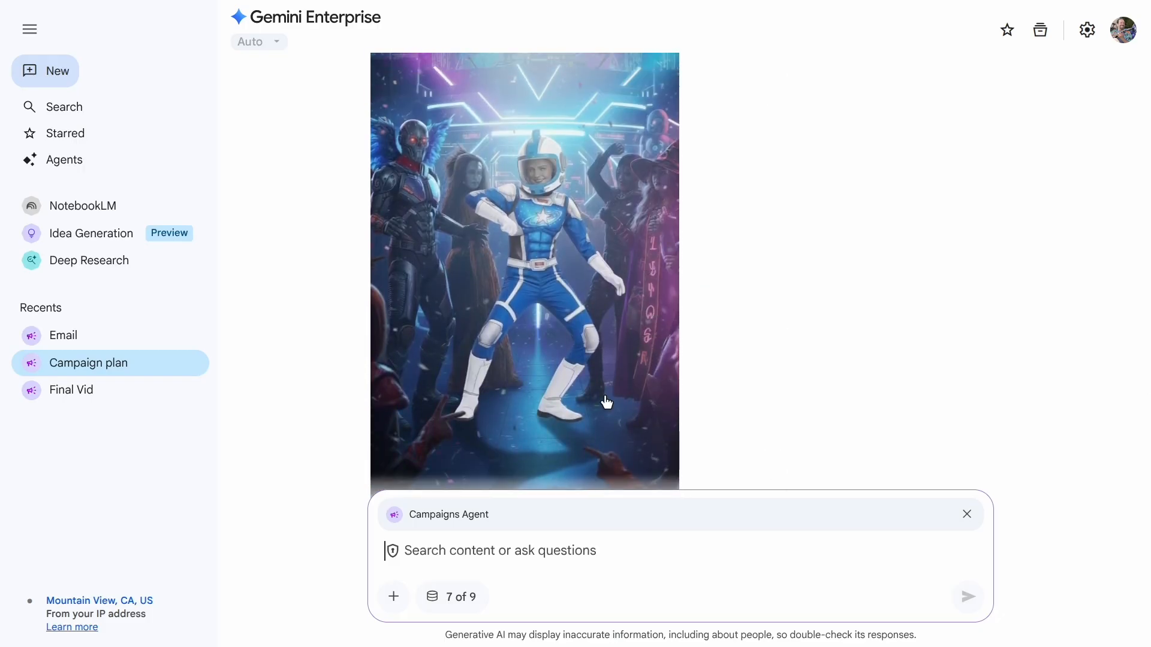
text(animate the group dancing)
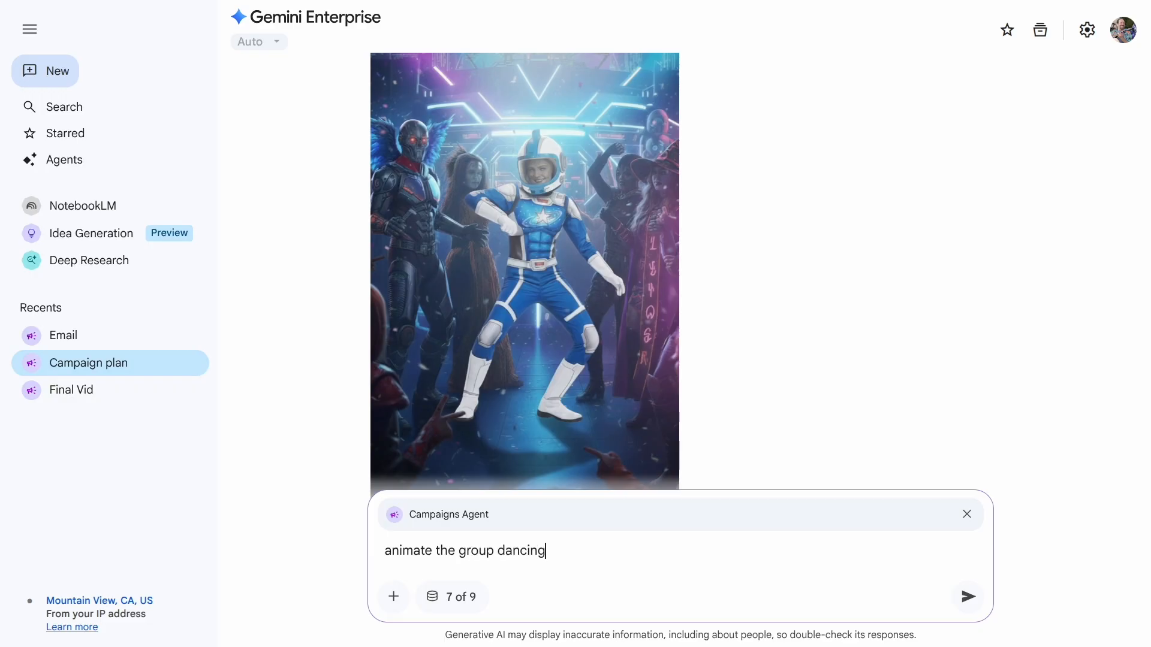
- Send the animation request, then play the dancing-group video in the Final Vid conversation
click(967, 596)
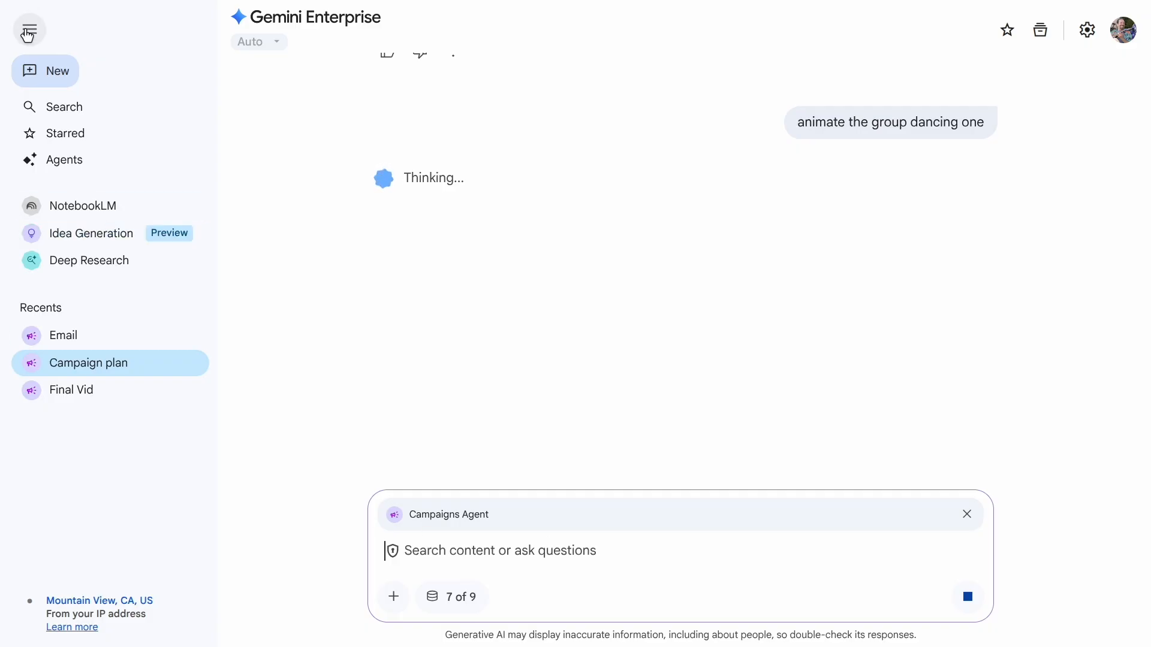
click(72, 390)
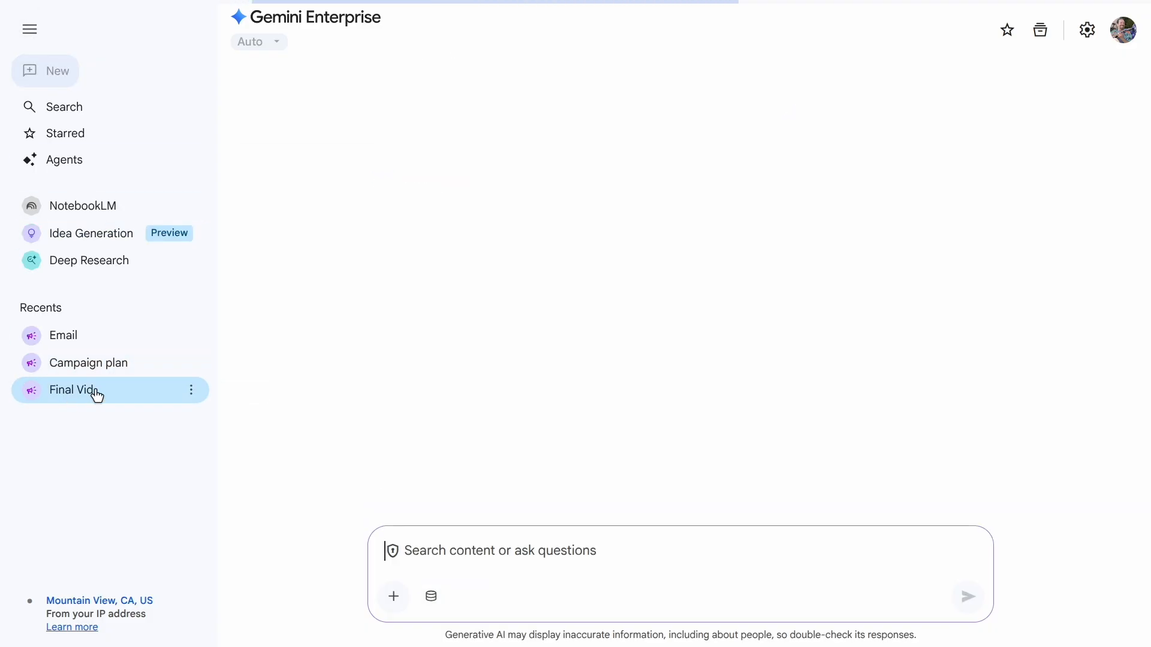
click(73, 389)
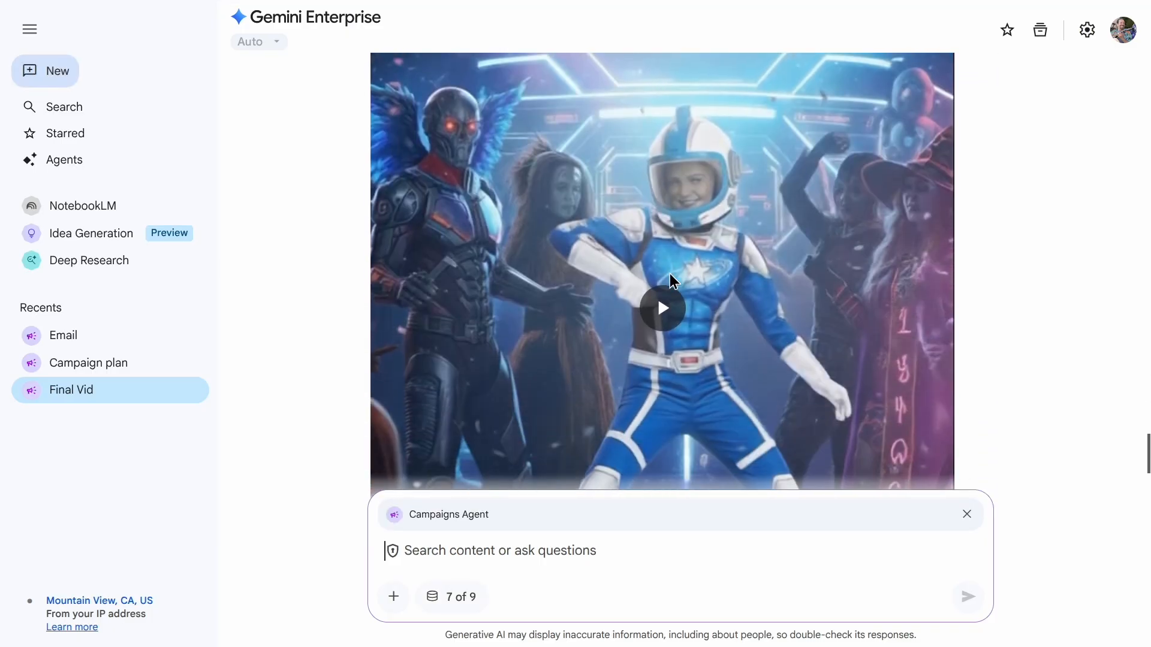
click(661, 307)
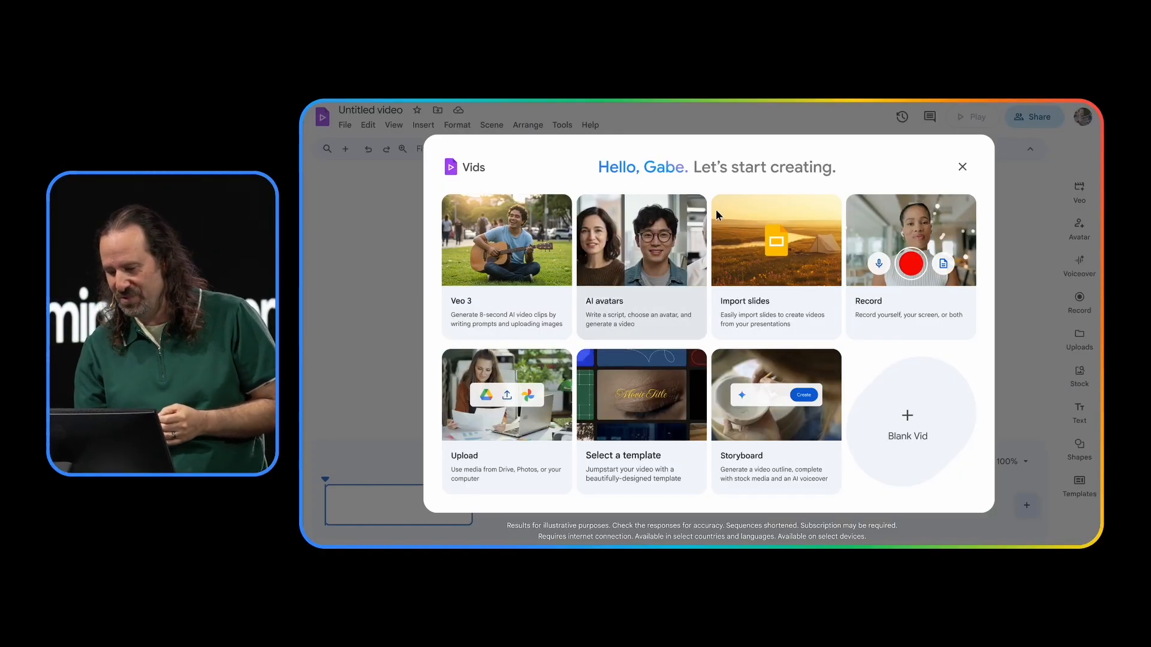
- Import all 18 slides of the 2025 Halloween Campaign Kickoff deck with AI narration and create the draft video
click(775, 240)
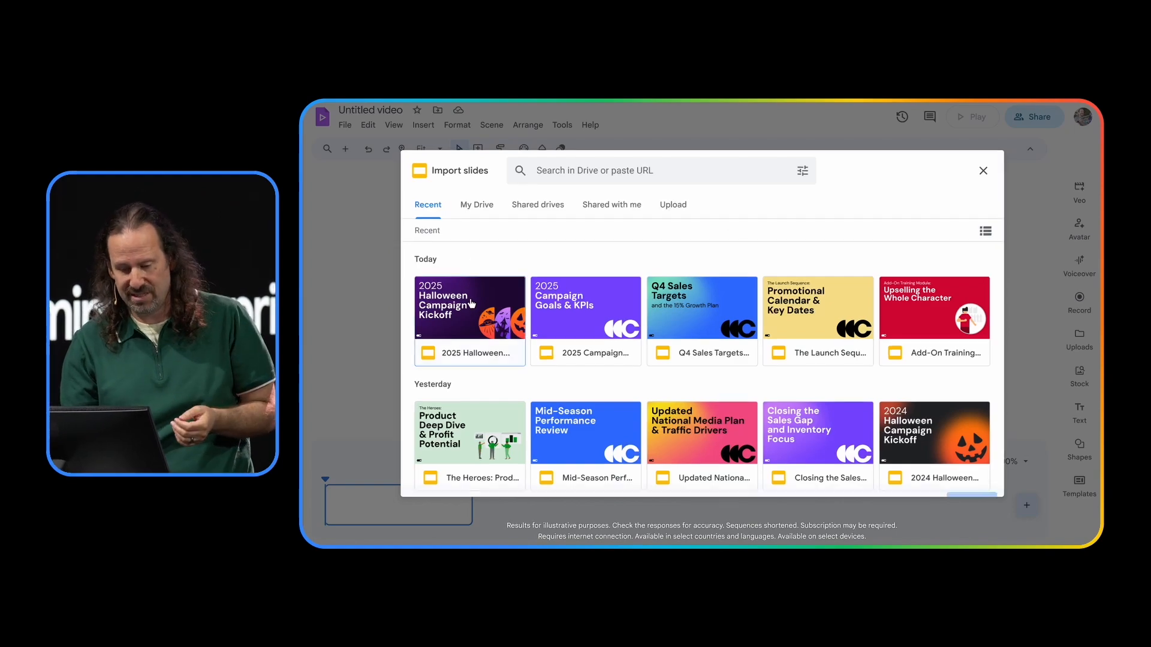
click(468, 307)
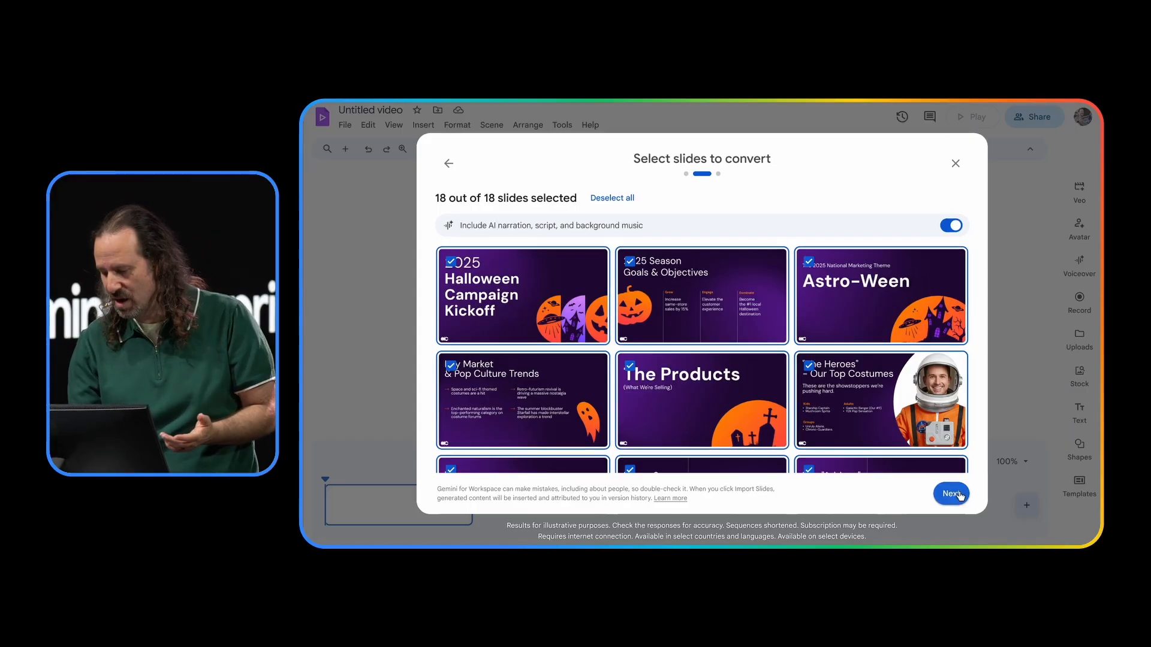
click(950, 493)
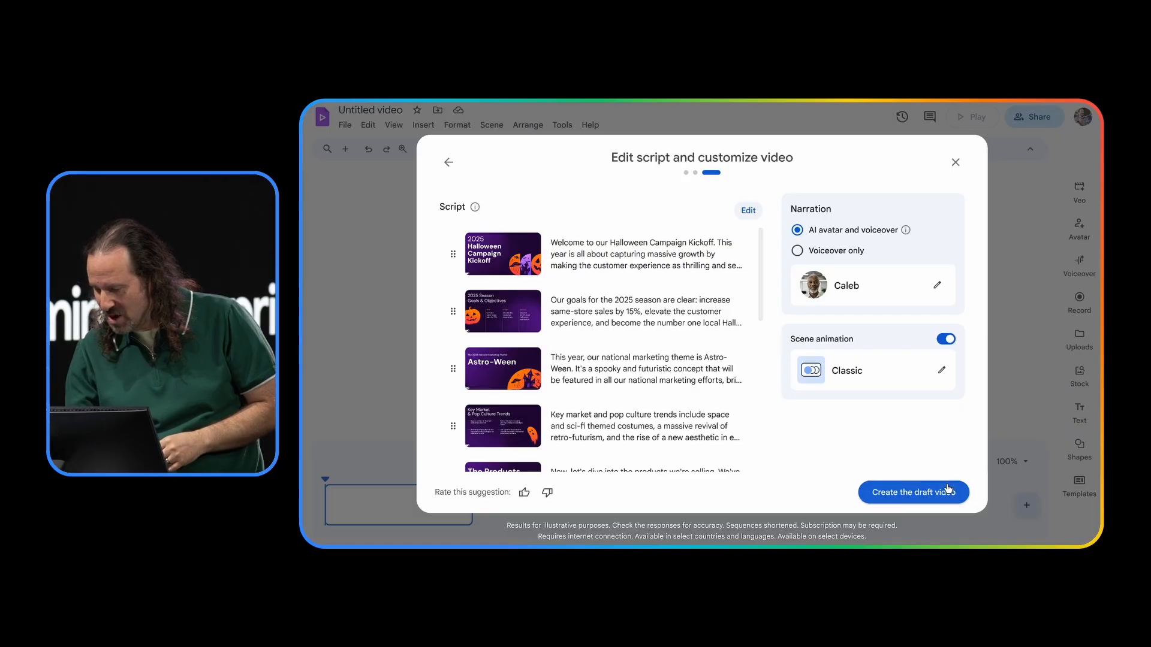
click(914, 491)
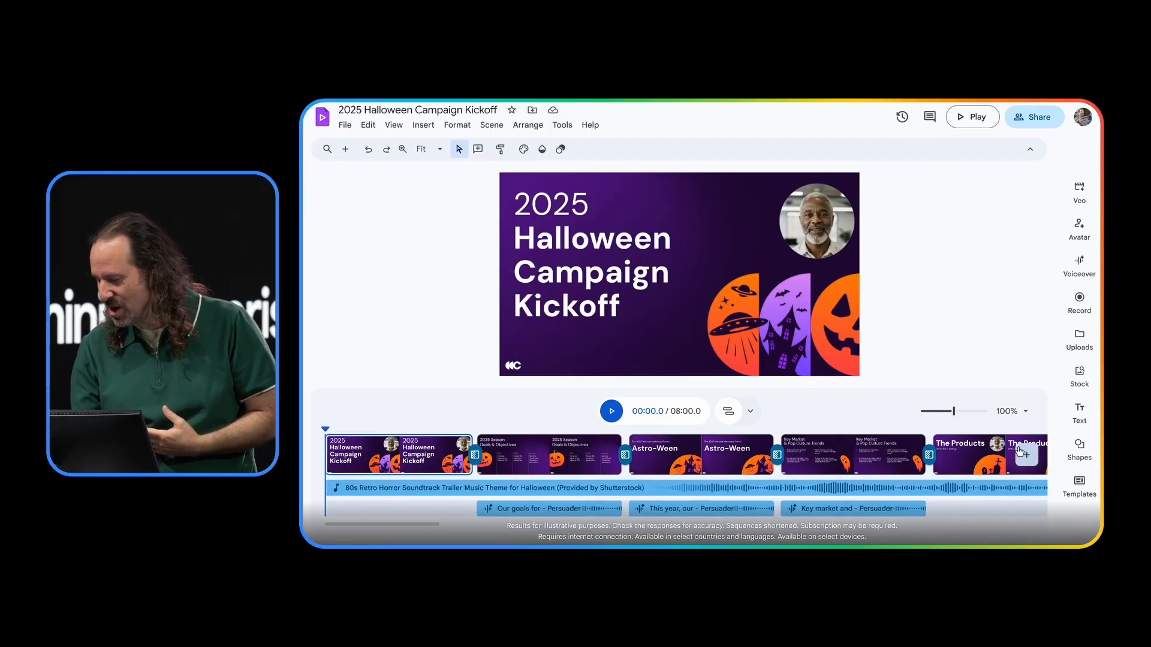
- Generate a Veo clip of a friendly animatronic skeleton welcoming staff using the skeleton reference image
click(1079, 190)
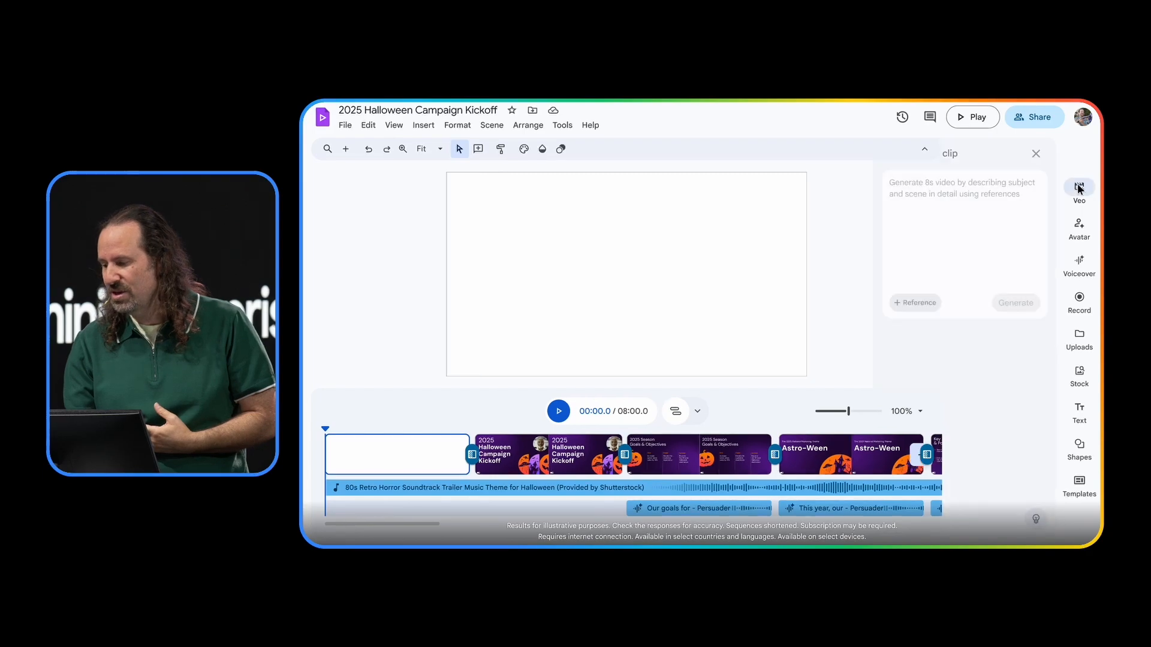
click(1077, 189)
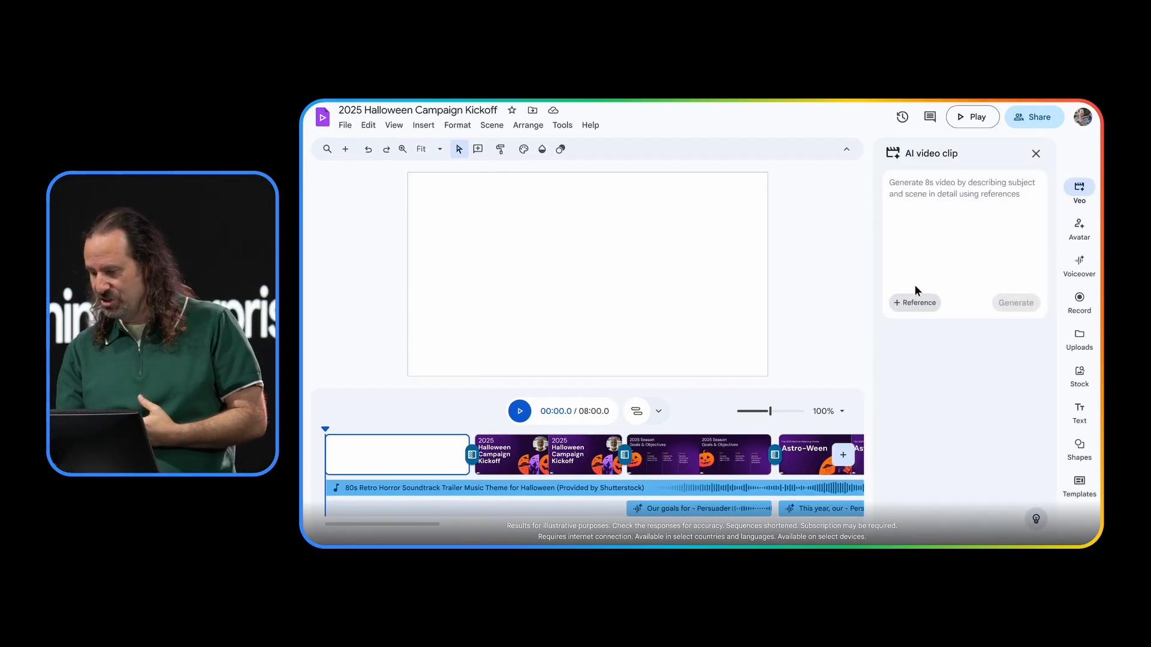
click(914, 302)
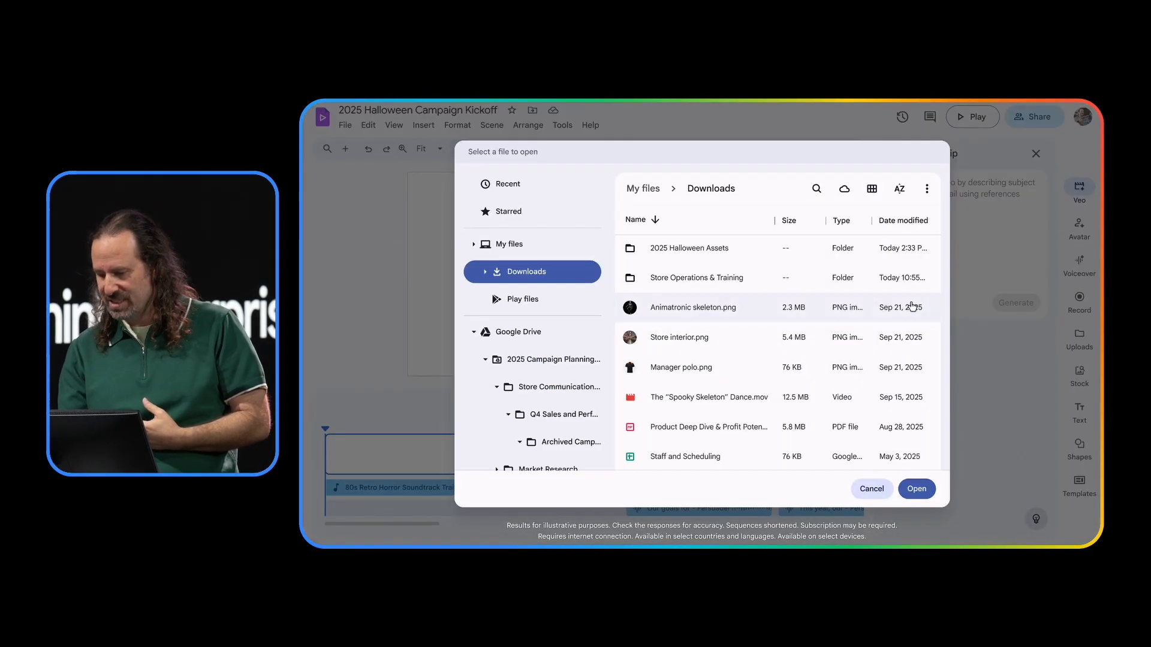
click(691, 307)
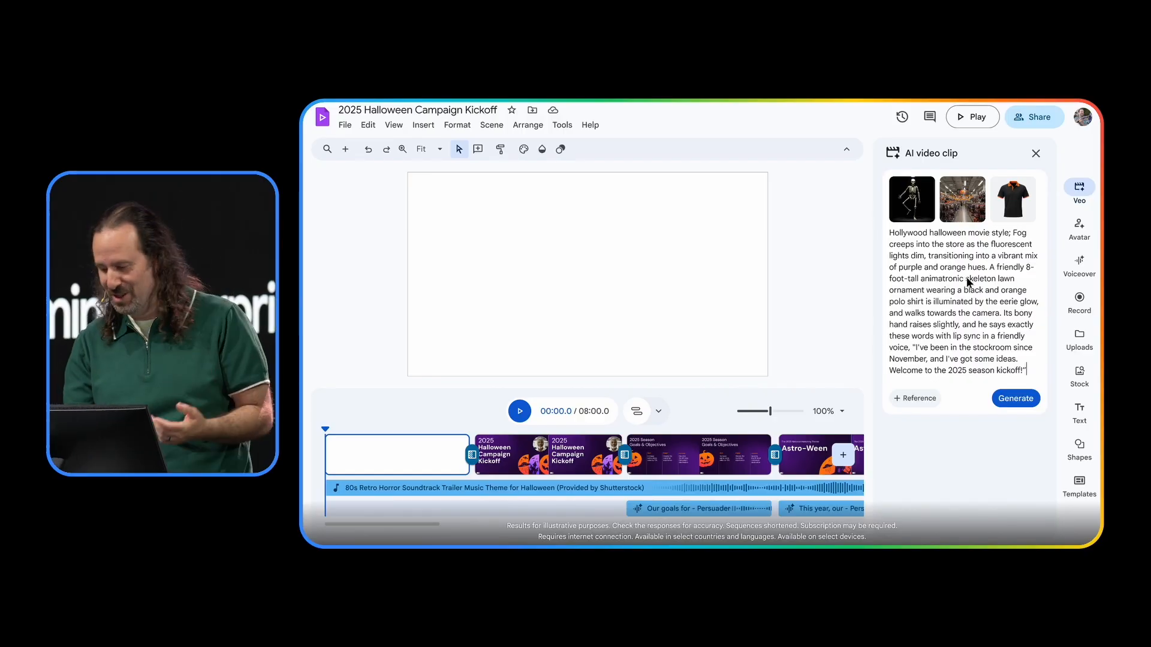
click(1015, 398)
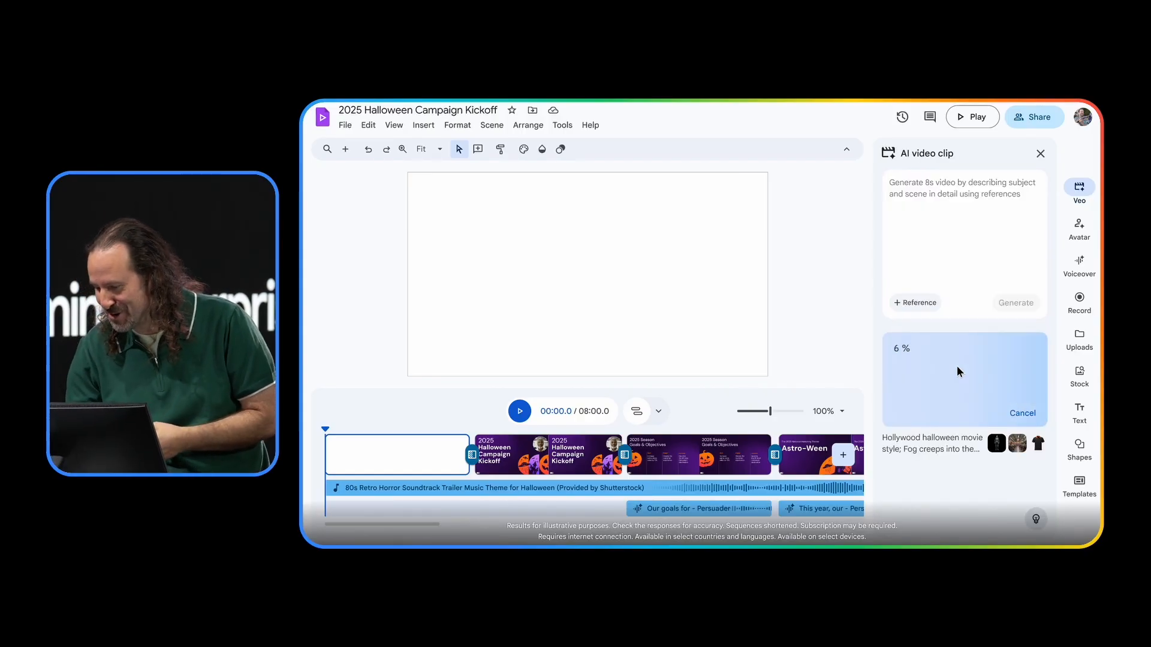